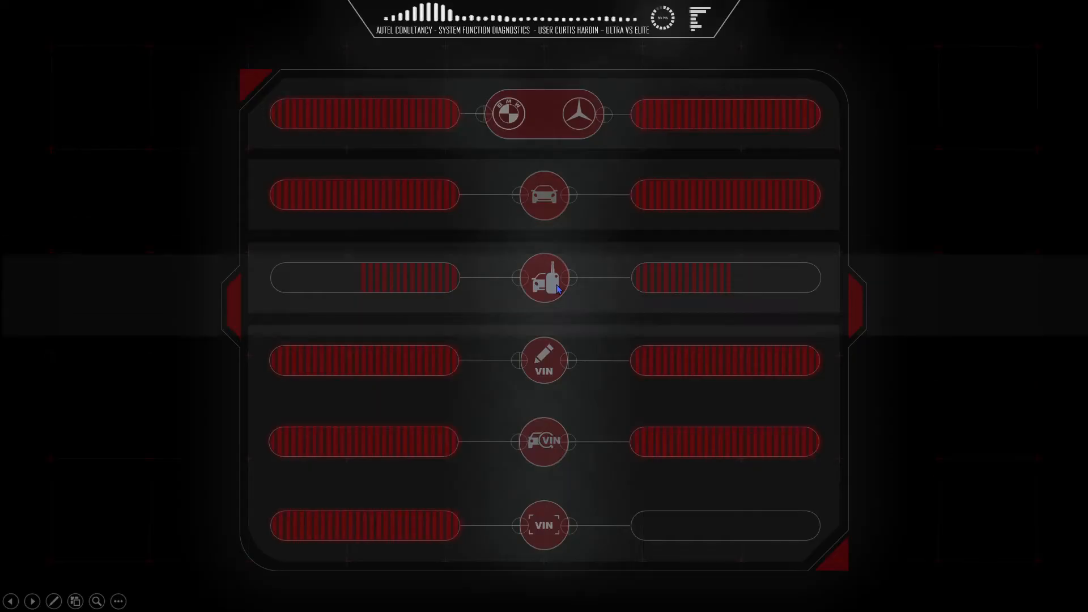
{"action": "mouse_move", "coordinate": [1007, 372]}
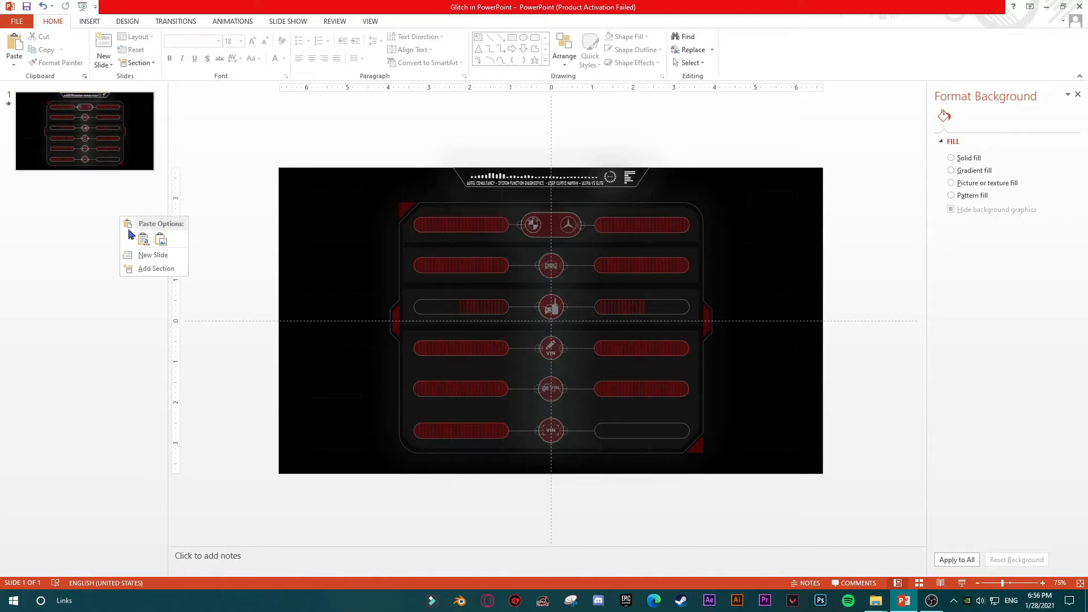
Add a new slide, copy the glitch HUD slide 1, and return to blank slide 2.
{"action": "left_click", "coordinate": [152, 255]}
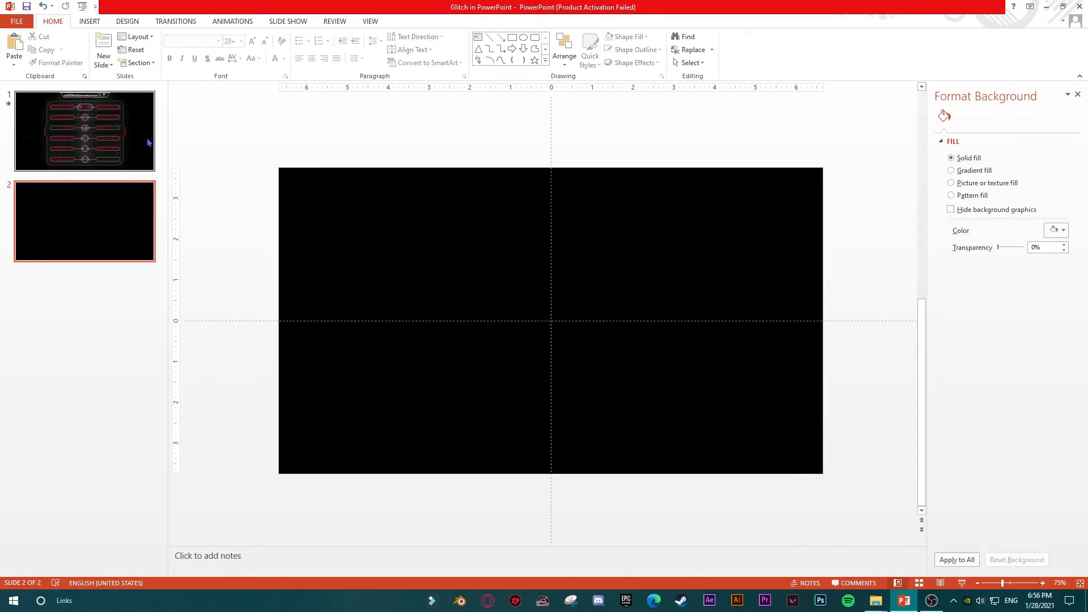
{"action": "left_click", "coordinate": [84, 131]}
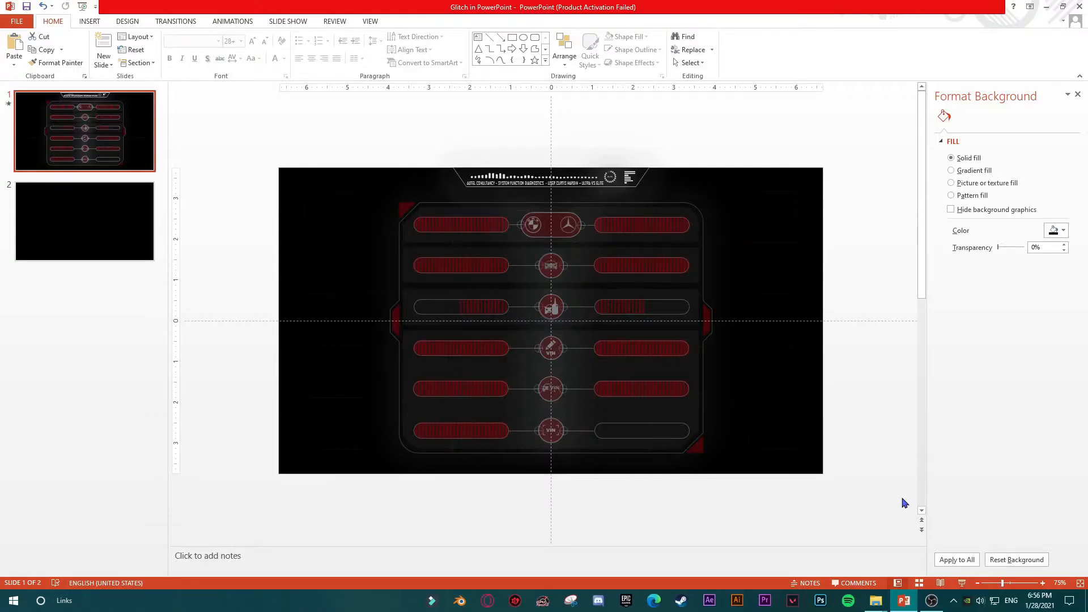
{"action": "left_click", "coordinate": [84, 220]}
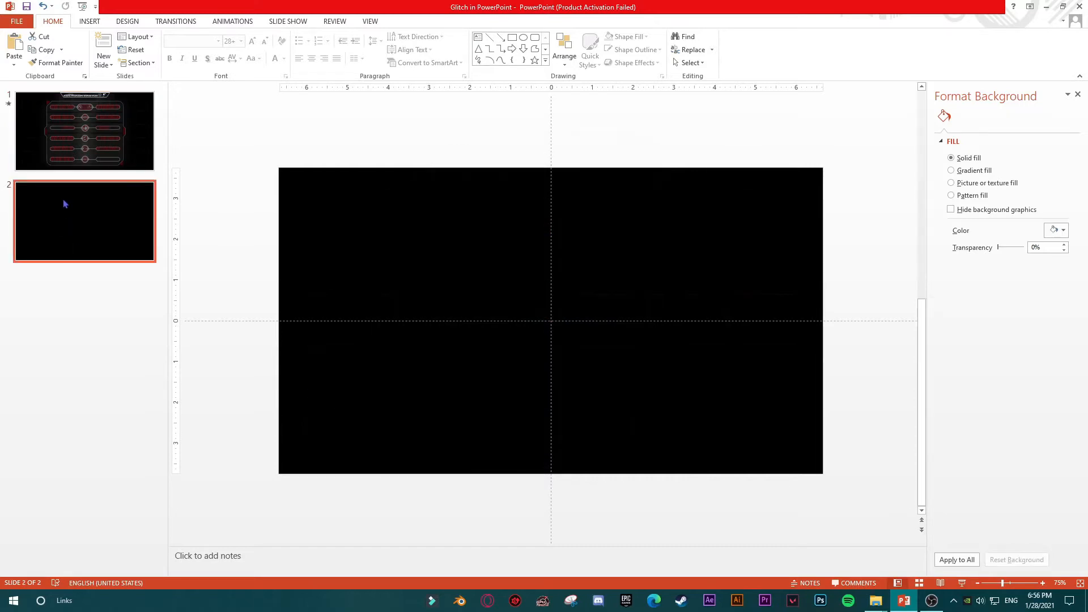
{"action": "mouse_move", "coordinate": [232, 201]}
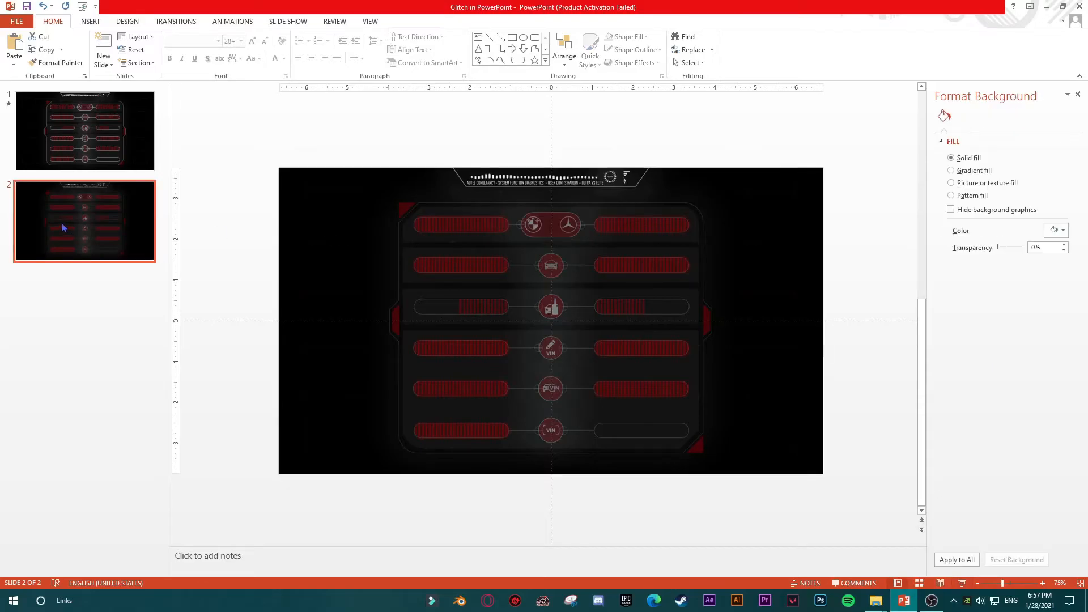
{"action": "mouse_move", "coordinate": [299, 253]}
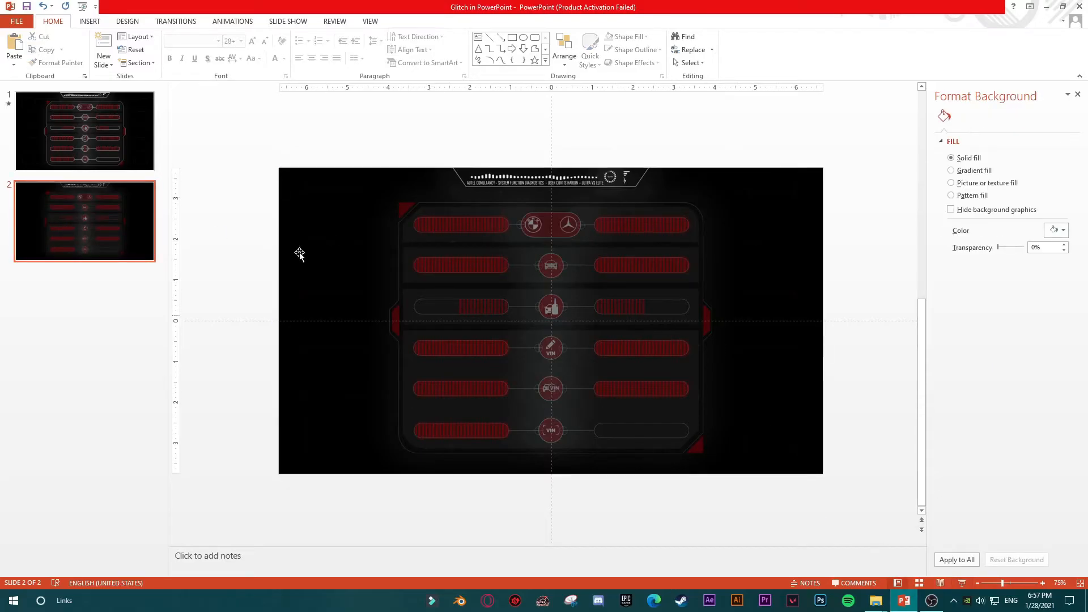
Draw a blue rectangle, stretch it into a full-width strip, and Ctrl-drag a copy.
{"action": "left_click", "coordinate": [89, 21]}
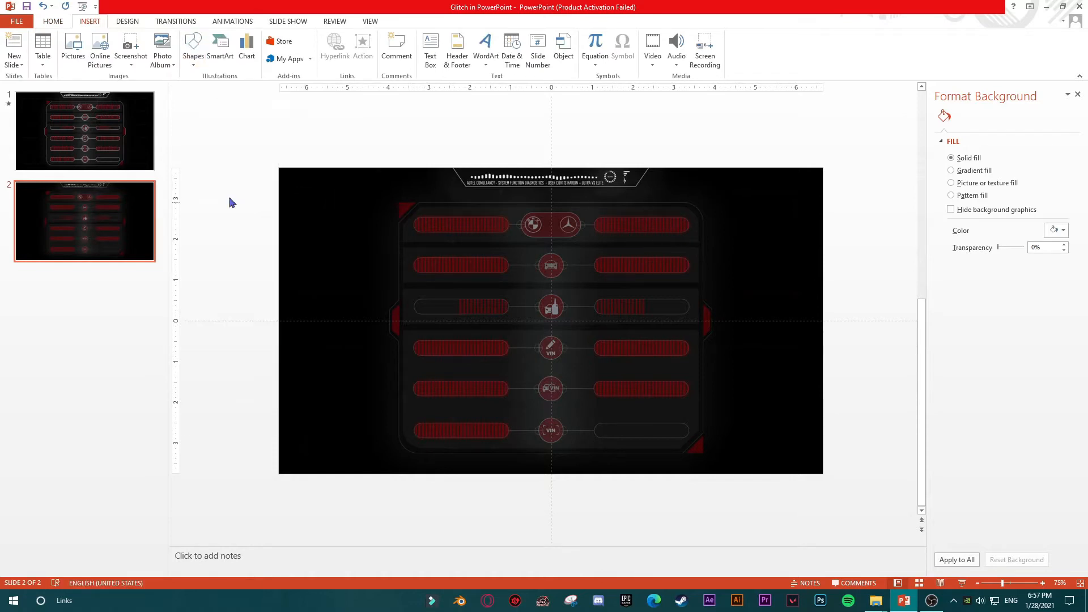
{"action": "left_click_drag", "start_coordinate": [232, 205], "coordinate": [271, 239]}
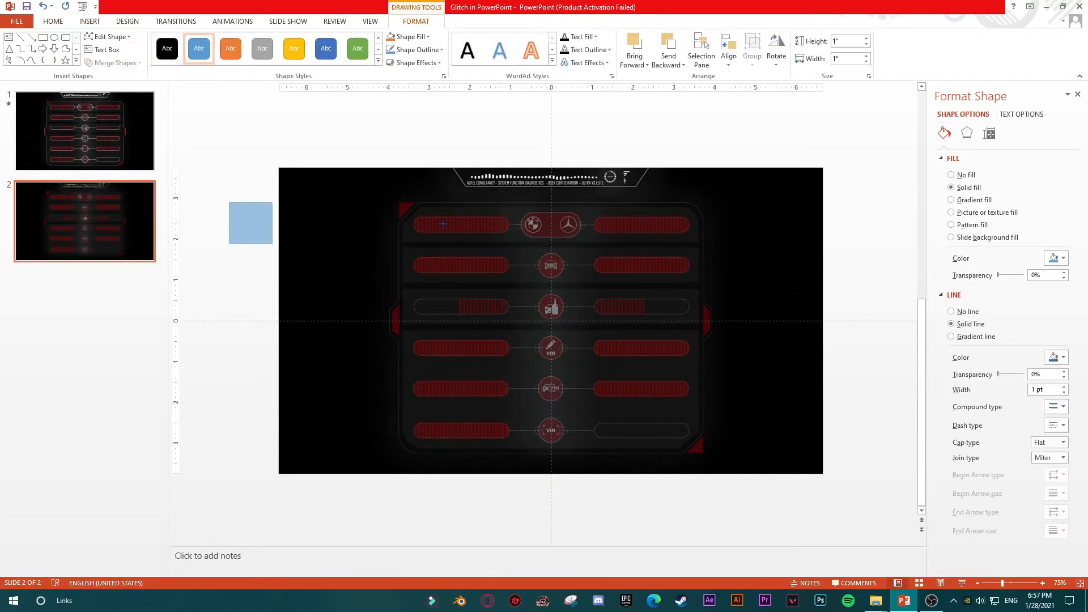
{"action": "left_click_drag", "start_coordinate": [273, 223], "coordinate": [847, 223]}
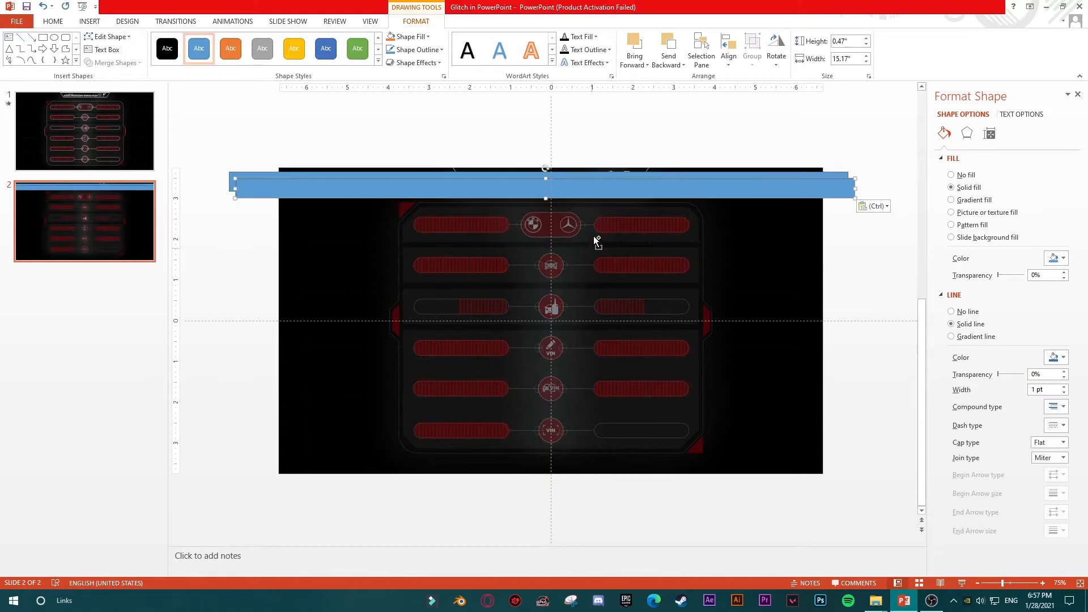
{"action": "left_click_drag", "start_coordinate": [544, 182], "coordinate": [538, 243]}
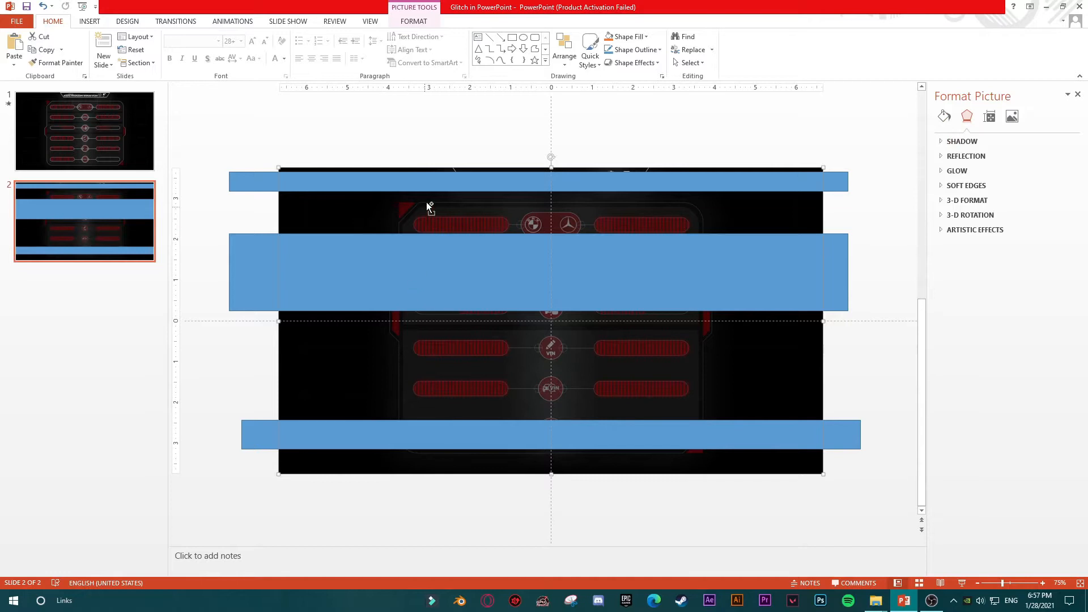
{"action": "mouse_move", "coordinate": [447, 183]}
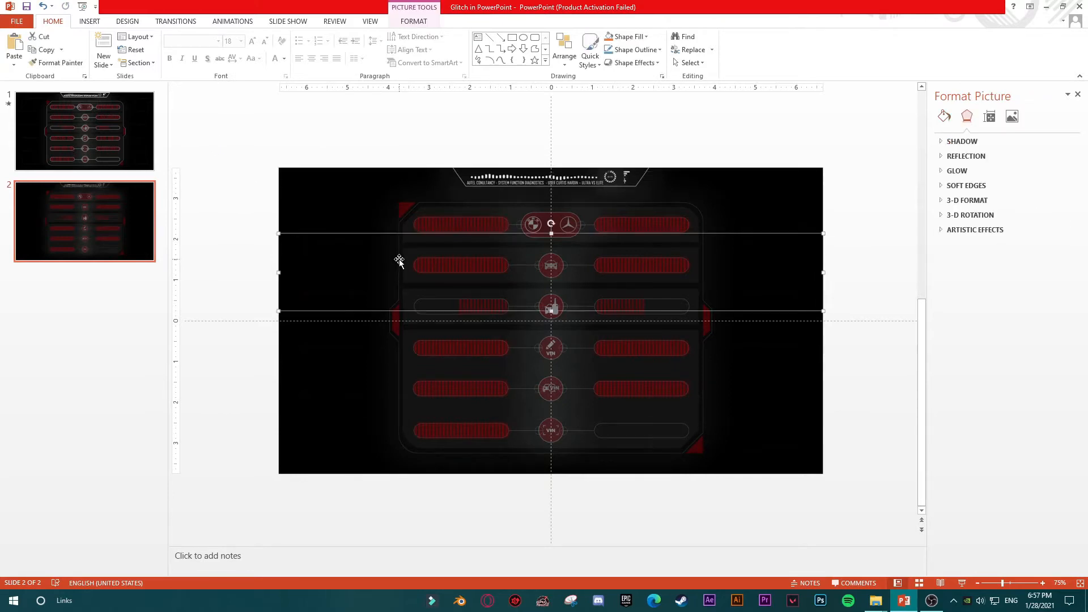
{"action": "mouse_move", "coordinate": [373, 260]}
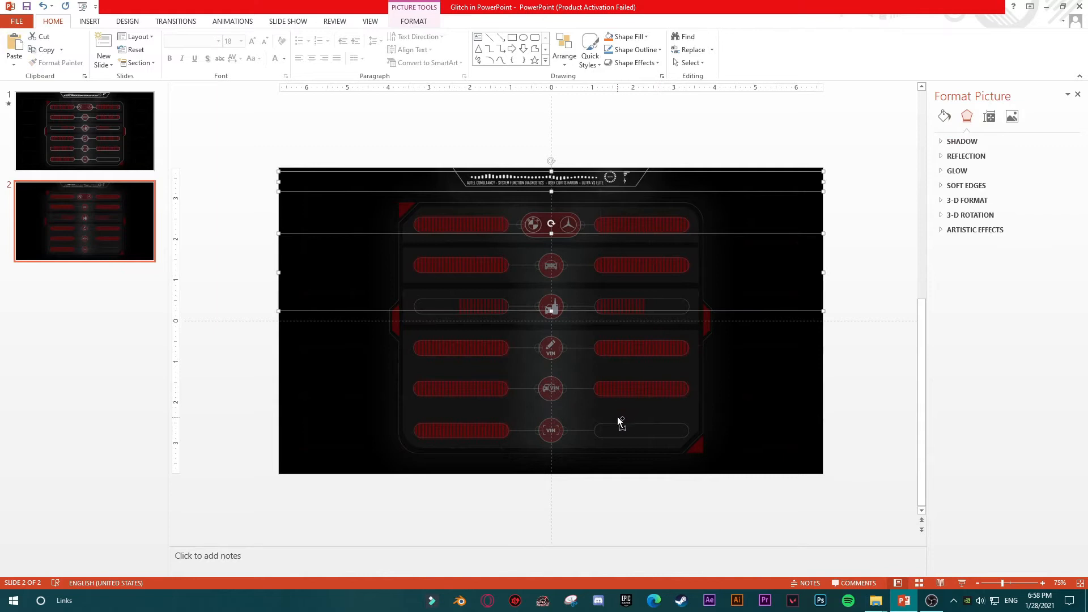
{"action": "mouse_move", "coordinate": [658, 436]}
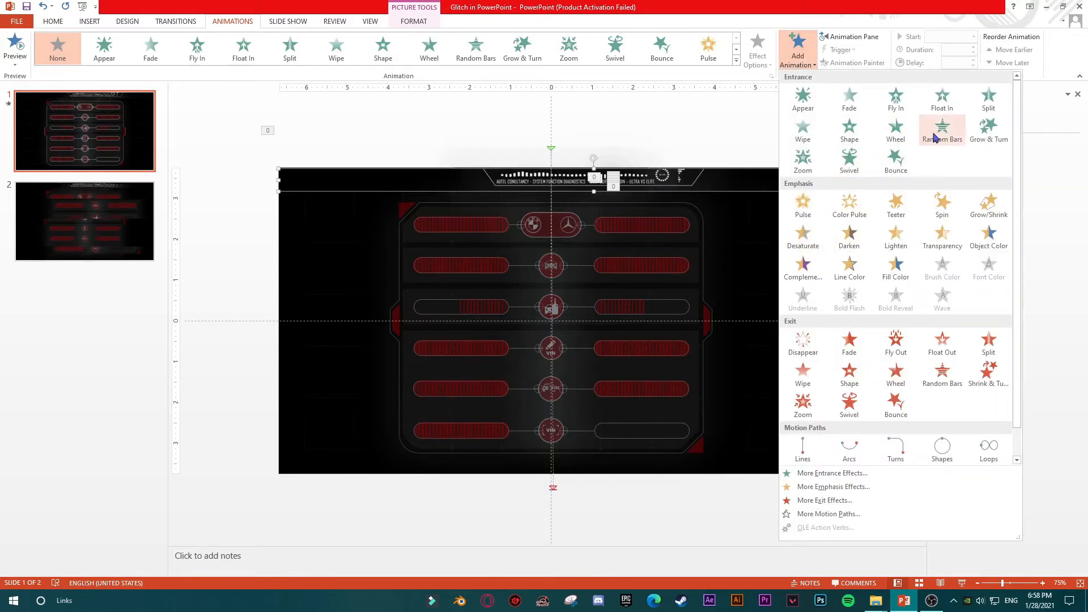
Give the top picture strip a Random Bars entrance and show the Animation Pane.
{"action": "left_click", "coordinate": [942, 132]}
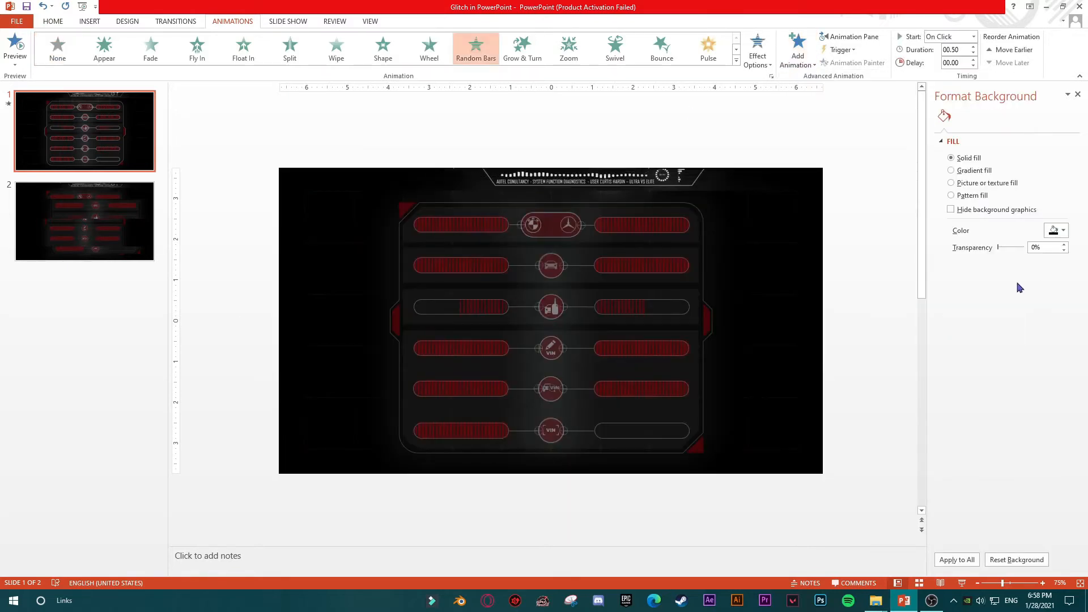
{"action": "left_click", "coordinate": [850, 36]}
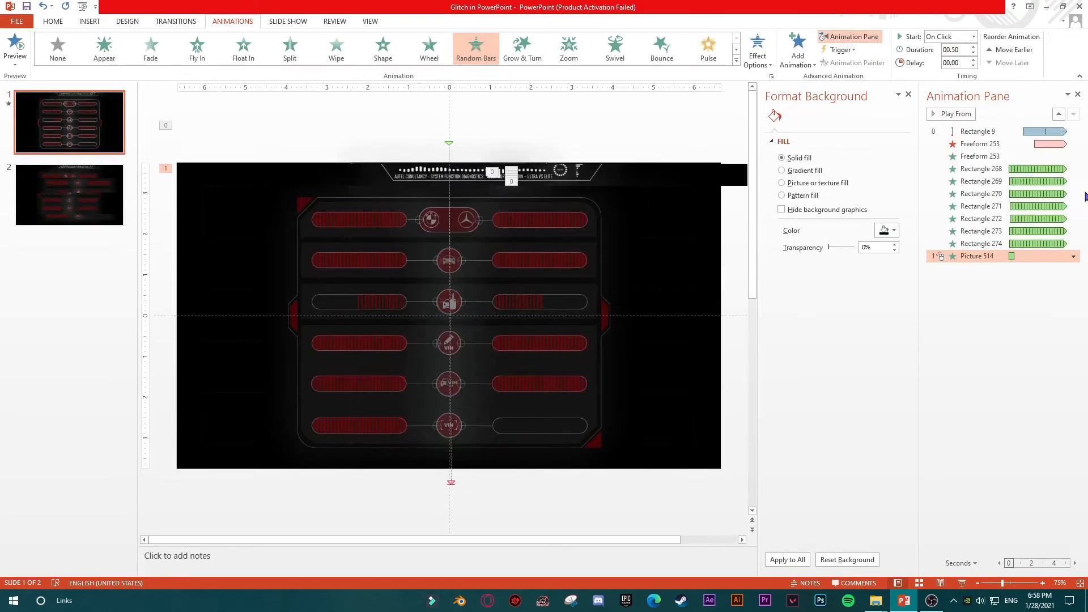
{"action": "left_click", "coordinate": [908, 94]}
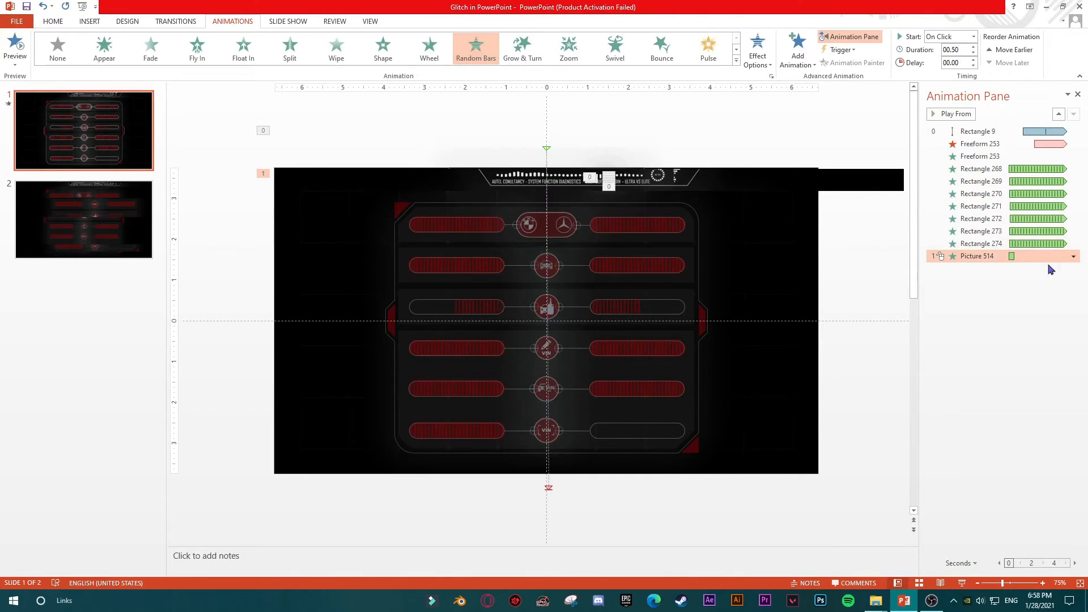
Set Picture 514's timing to duration 0.02, repeat 10, and rewind when done playing.
{"action": "left_click", "coordinate": [1073, 256]}
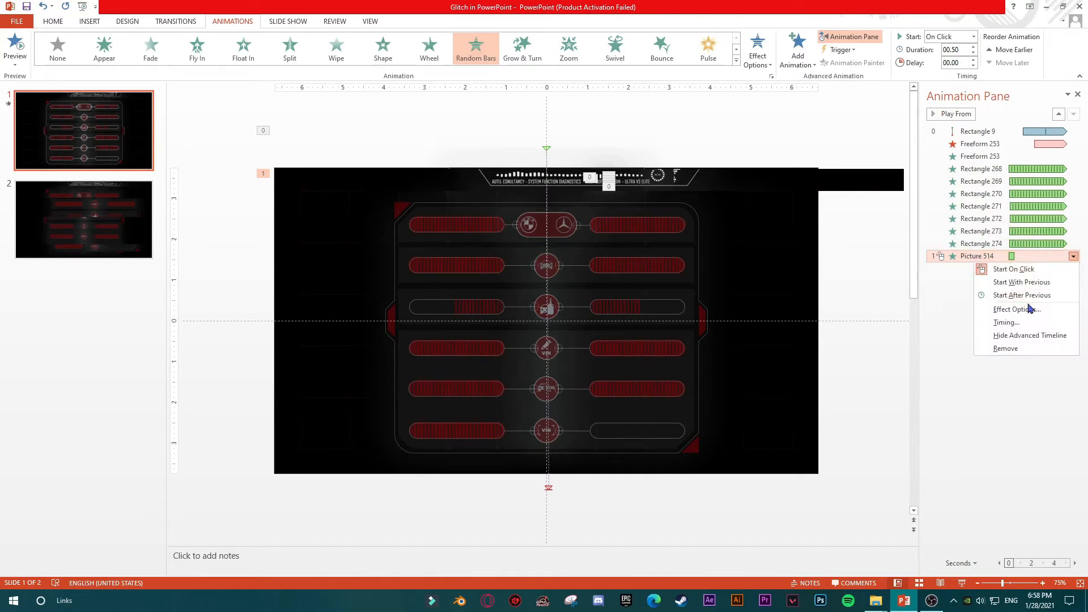
{"action": "left_click", "coordinate": [1005, 322]}
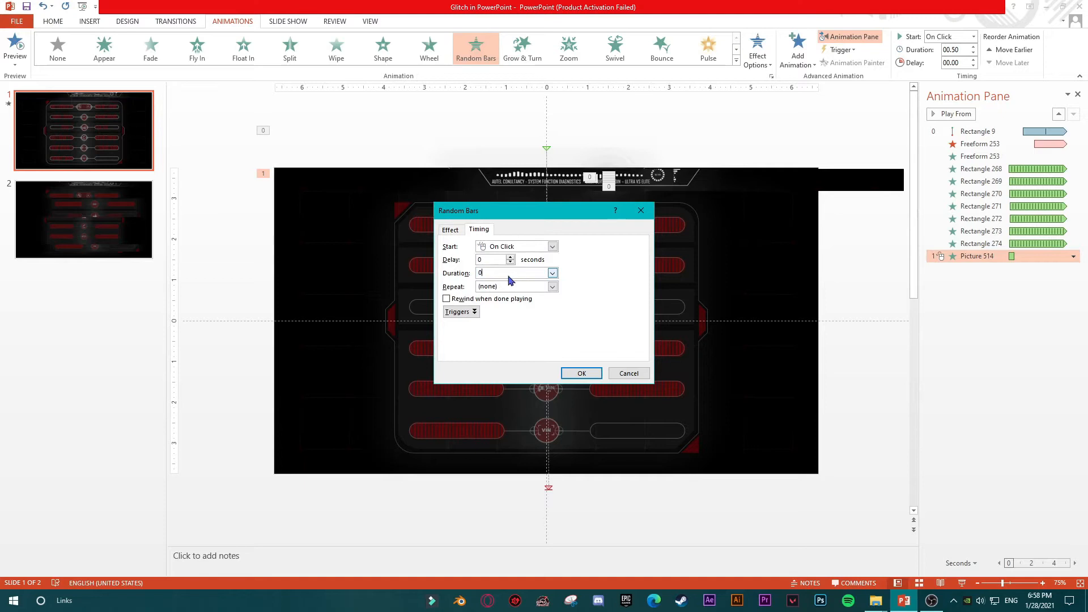
{"action": "type", "text": "0.02"}
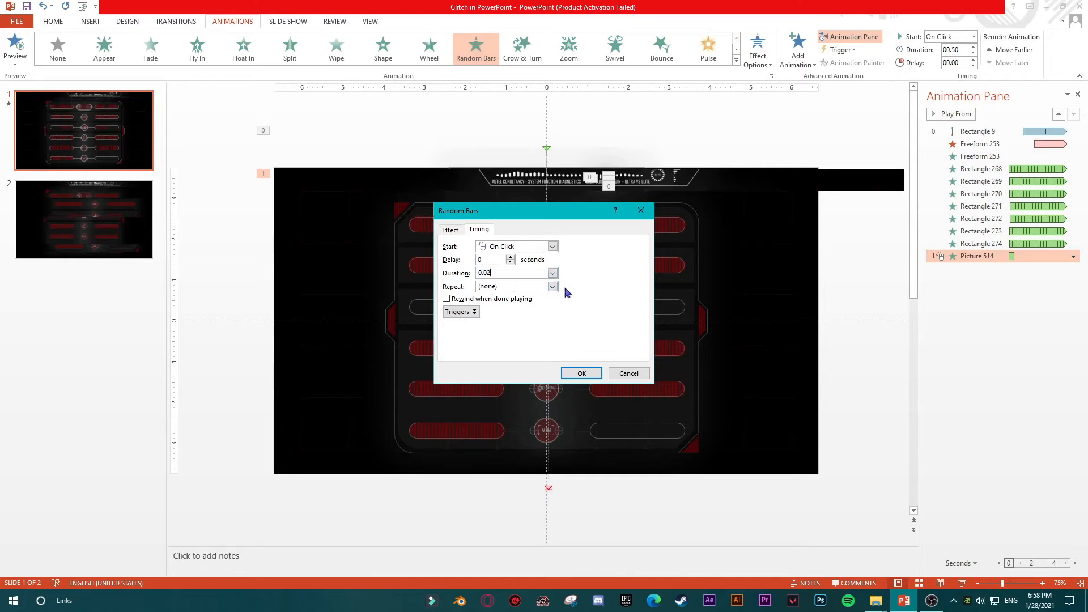
{"action": "left_click", "coordinate": [516, 285]}
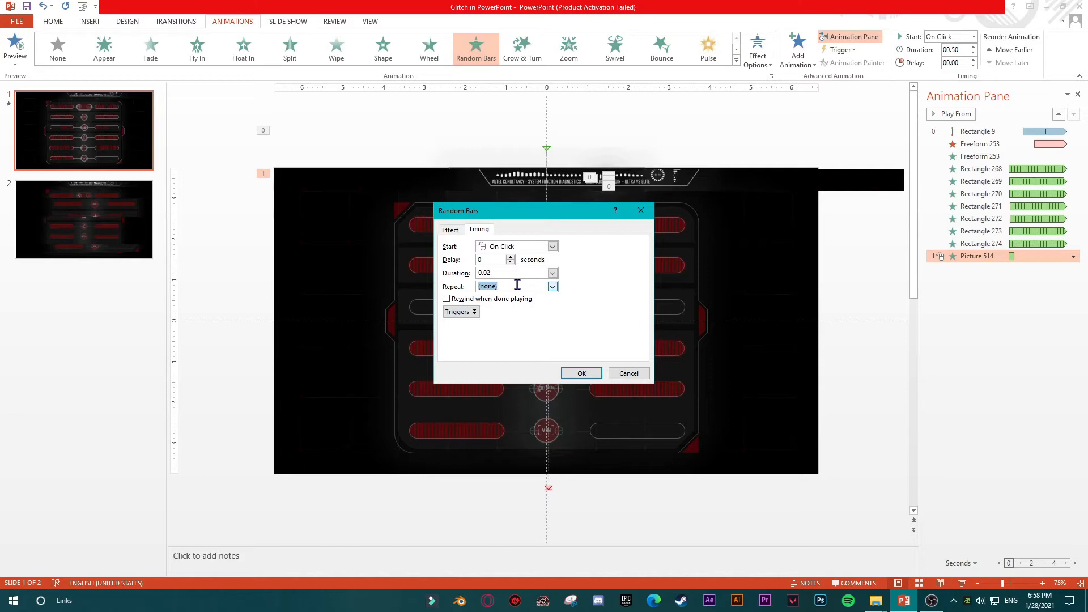
{"action": "type", "text": "10"}
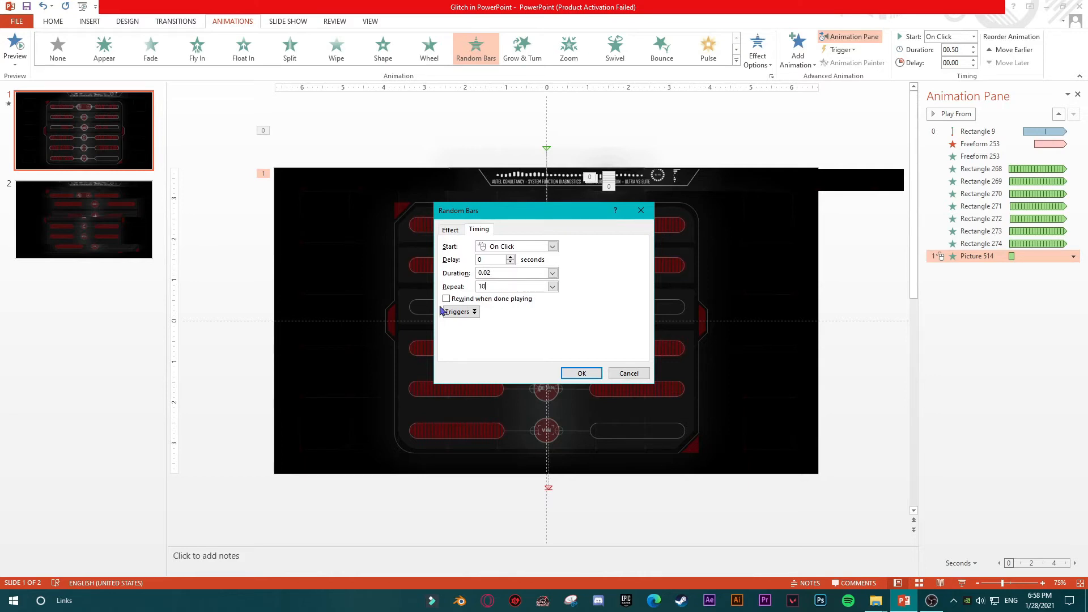
{"action": "left_click", "coordinate": [446, 299]}
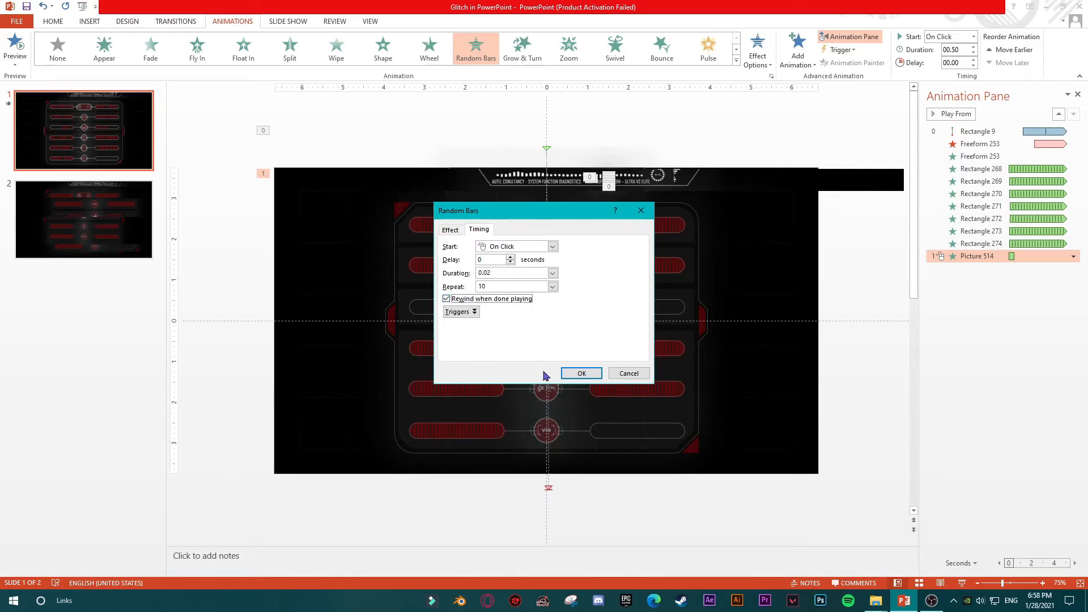
{"action": "left_click", "coordinate": [580, 374]}
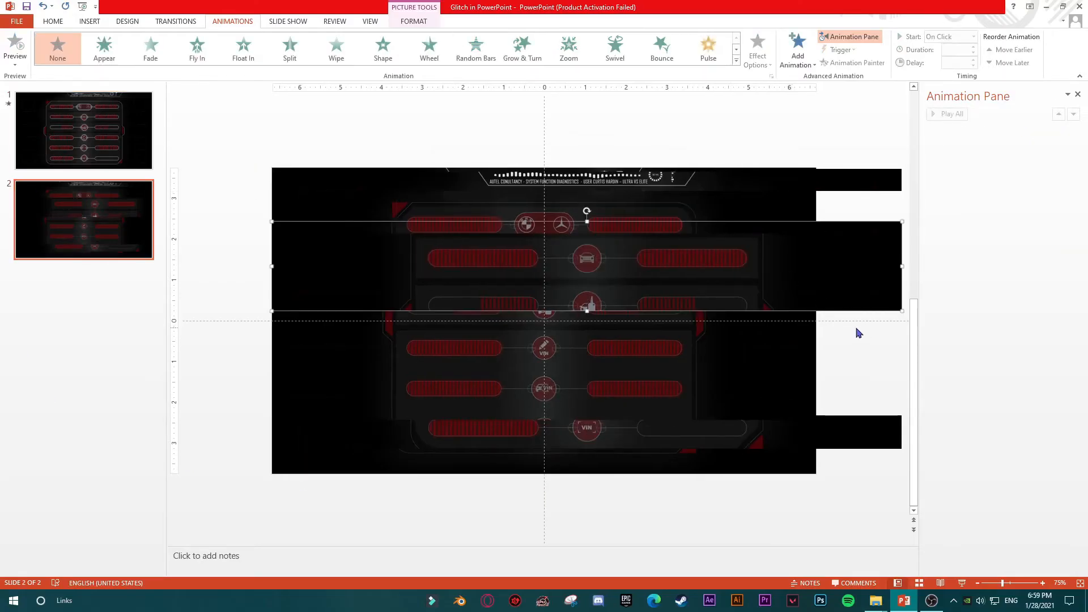
On slide 1, give the strip an Appear entrance starting With Previous.
{"action": "left_click", "coordinate": [83, 130]}
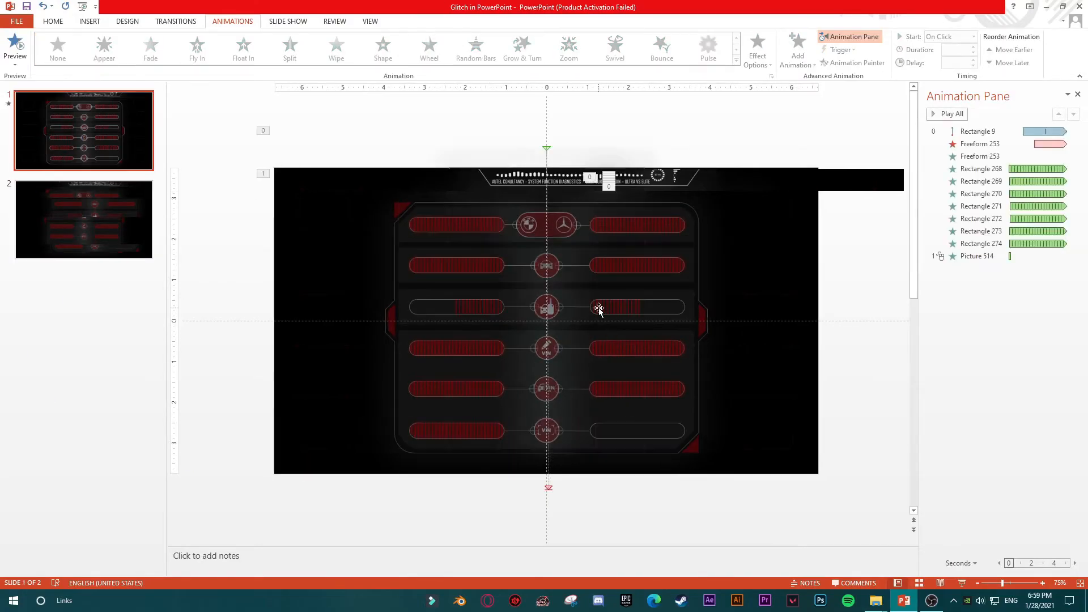
{"action": "left_click", "coordinate": [797, 49]}
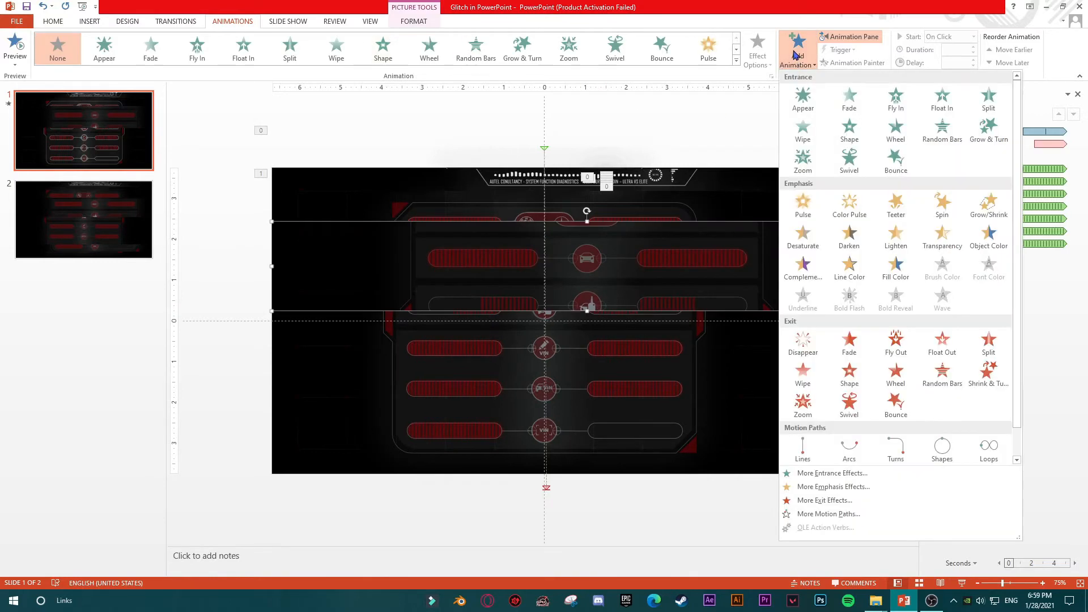
{"action": "mouse_move", "coordinate": [803, 97]}
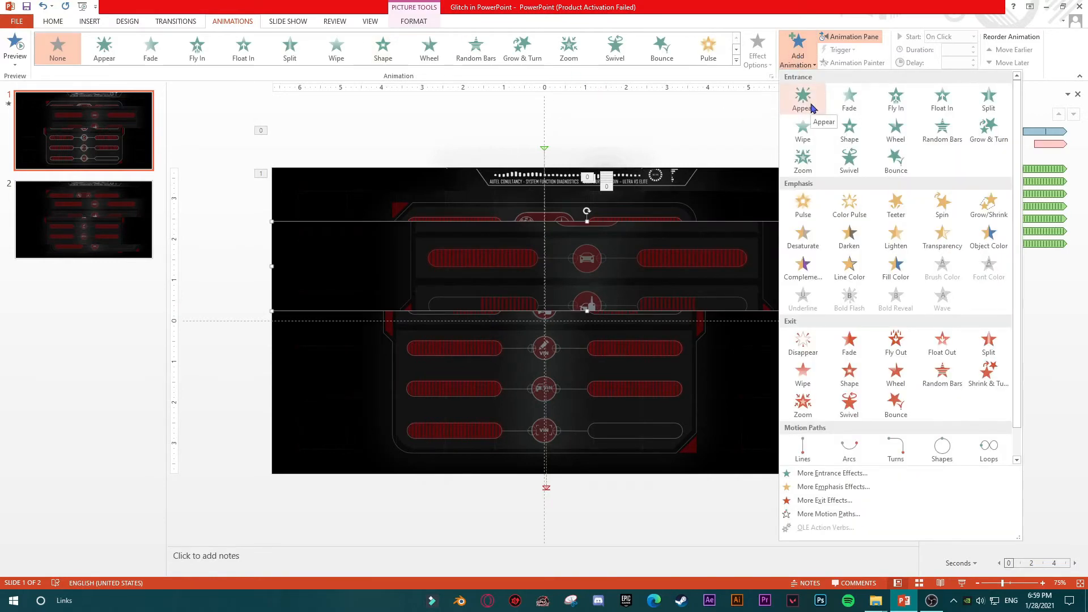
{"action": "left_click", "coordinate": [802, 99]}
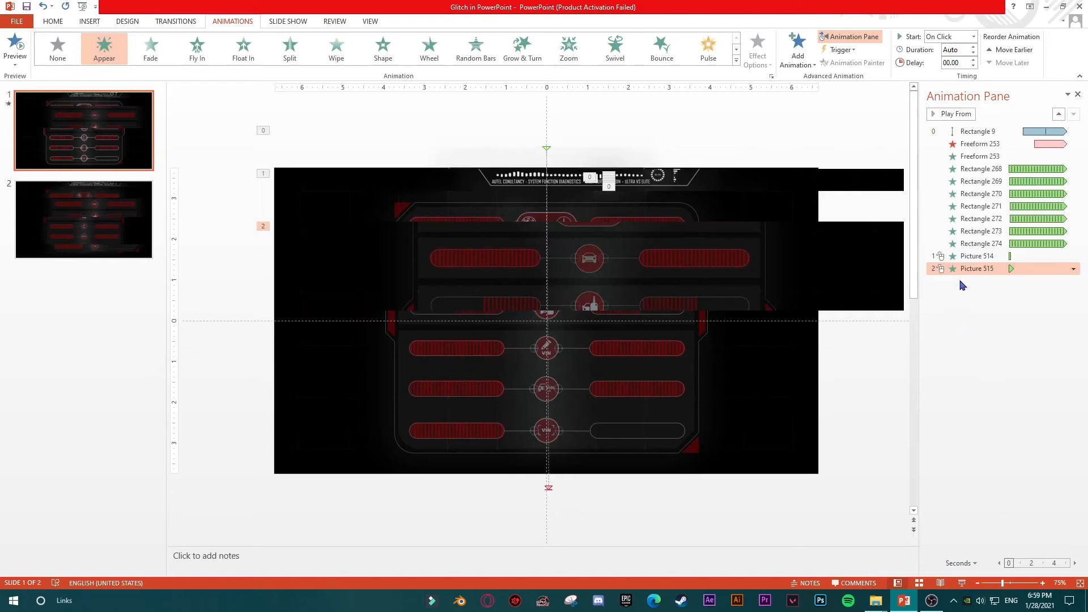
{"action": "left_click", "coordinate": [971, 36]}
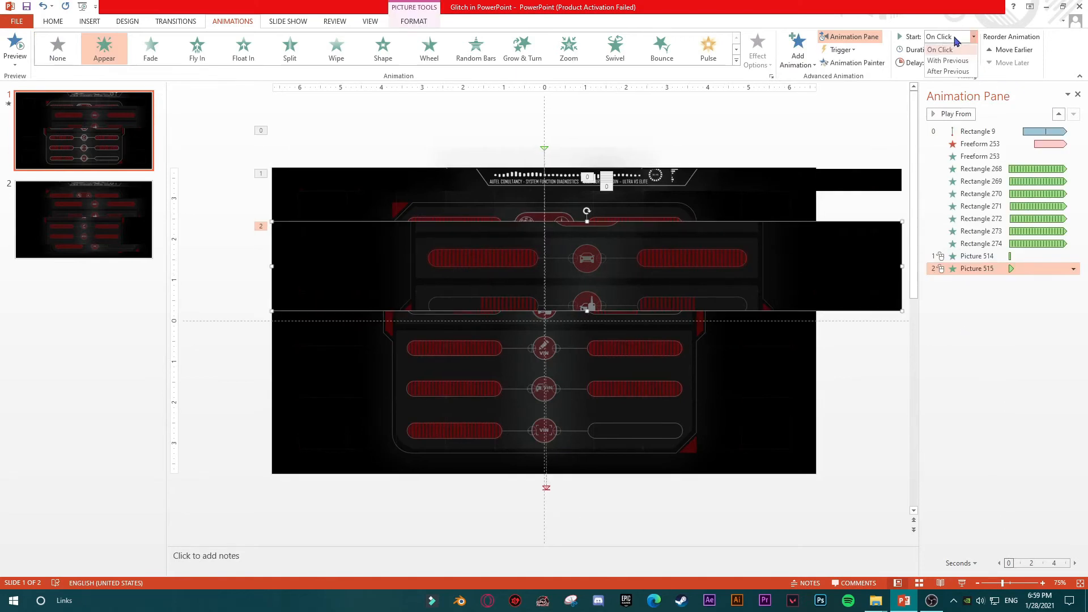
{"action": "left_click", "coordinate": [949, 60]}
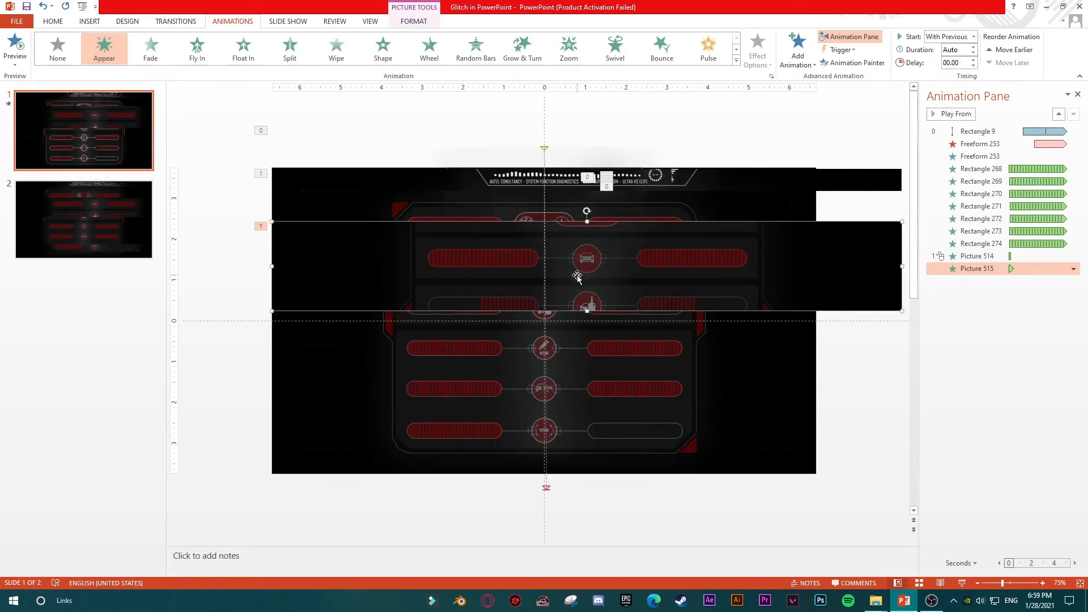
Add a Disappear exit starting With Previous with a 00.15 delay.
{"action": "left_click", "coordinate": [797, 49]}
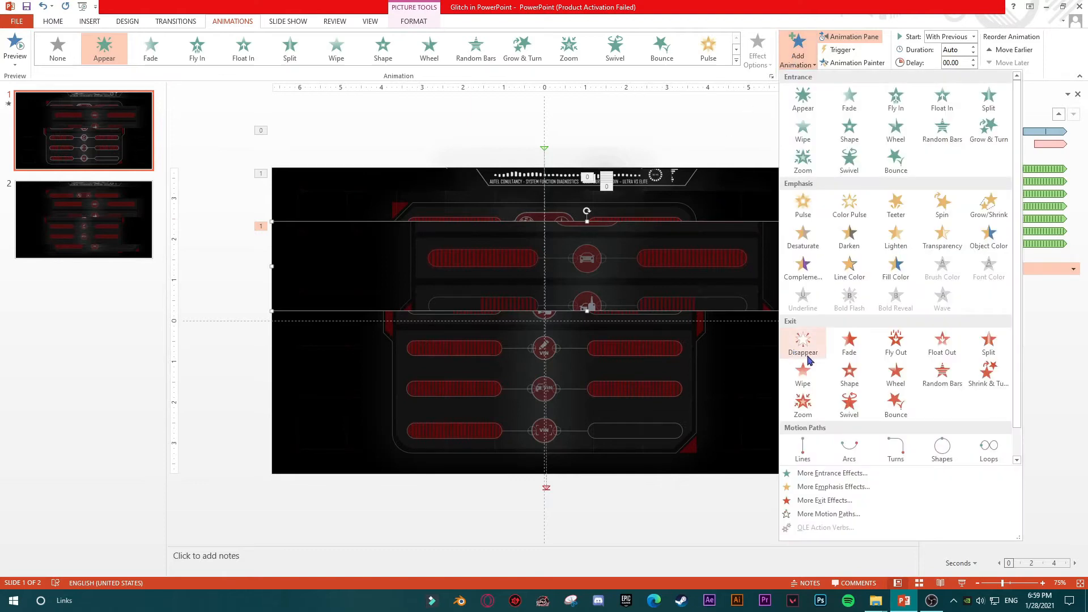
{"action": "left_click", "coordinate": [802, 343]}
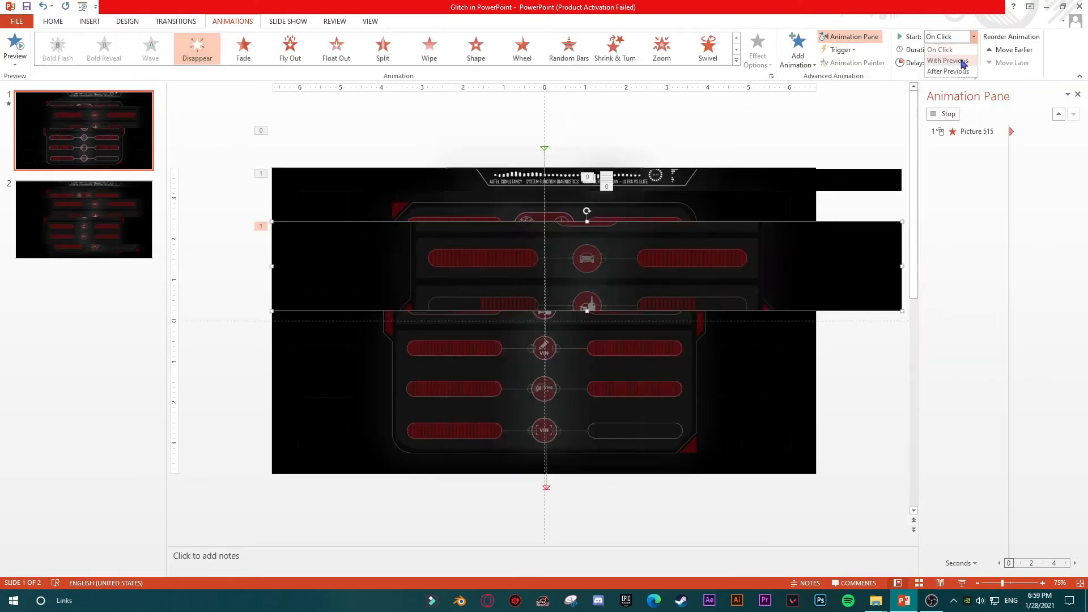
{"action": "left_click", "coordinate": [946, 61]}
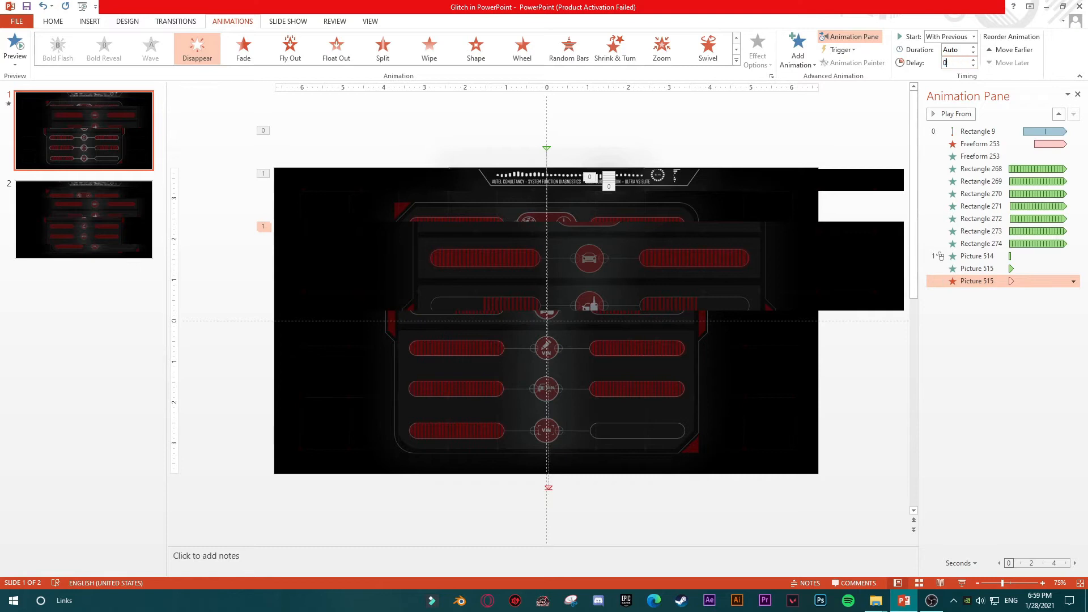
{"action": "type", "text": "00.15"}
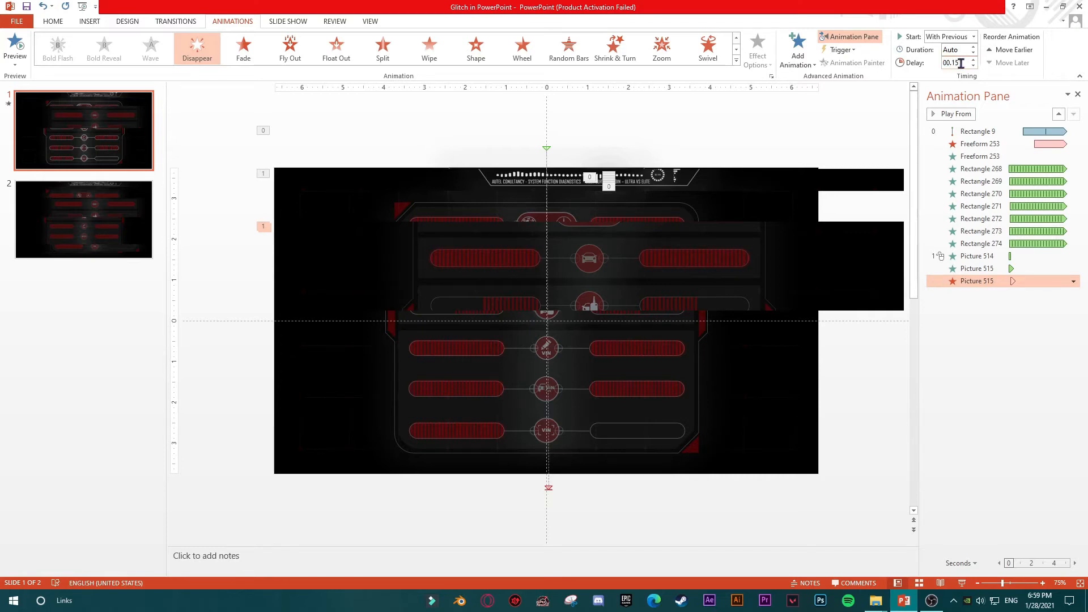
{"action": "type", "text": "00.15"}
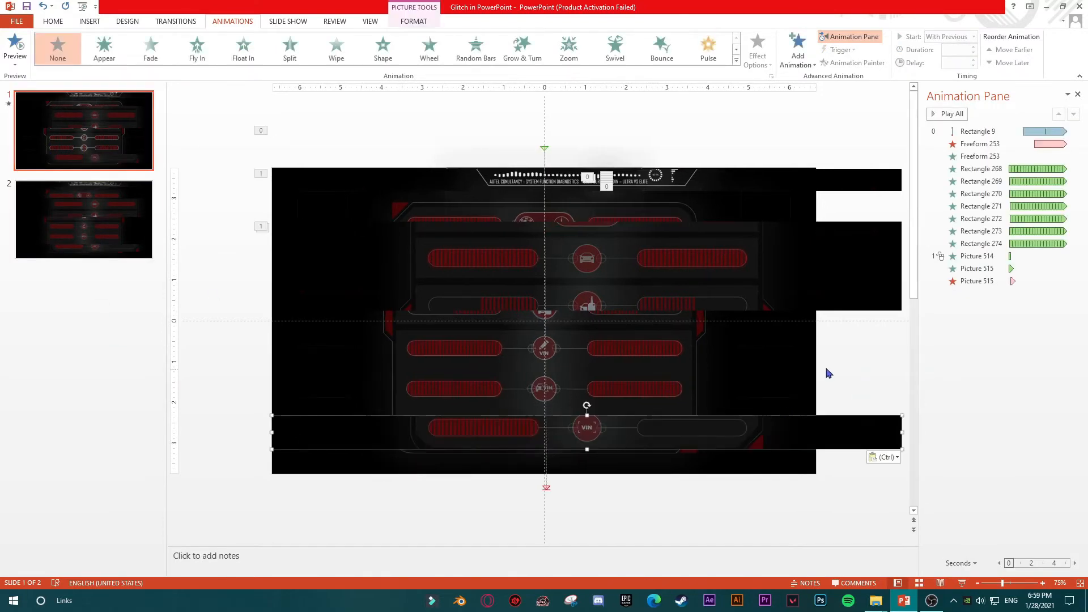
{"action": "mouse_move", "coordinate": [797, 49]}
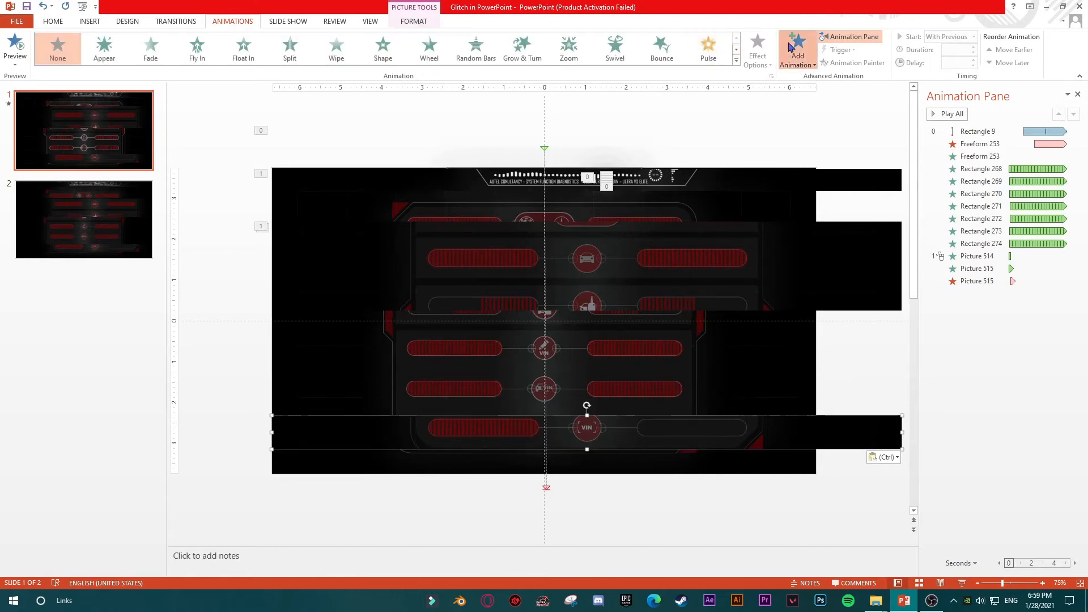
Give Picture 518 a Wipe entrance with zero delay, 0.02 s duration, repeating 10 times.
{"action": "left_click", "coordinate": [336, 49]}
{"action": "type", "text": "00.15"}
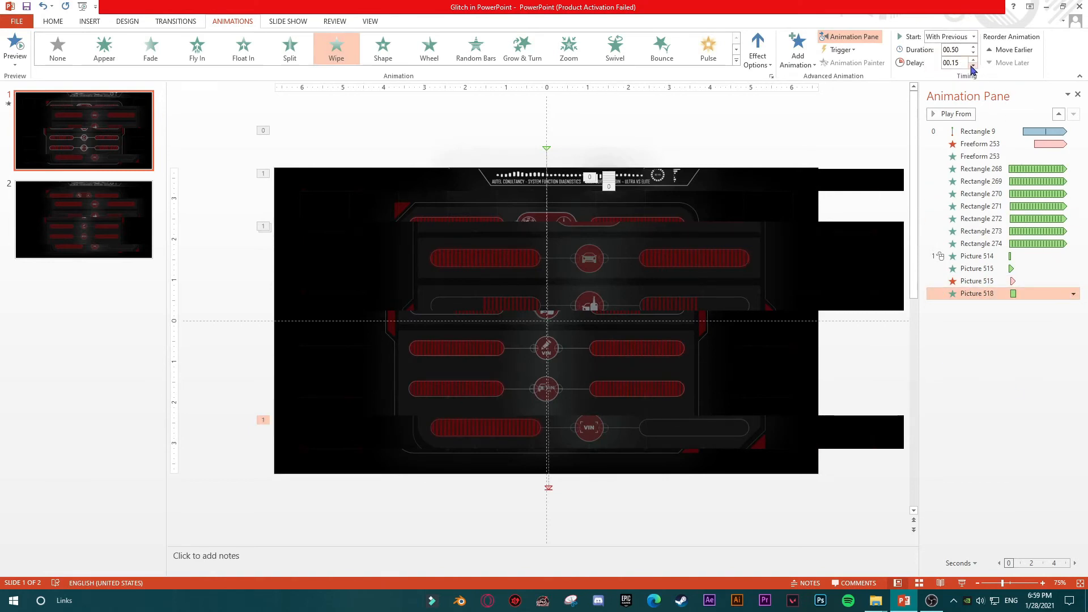
{"action": "left_click", "coordinate": [973, 65]}
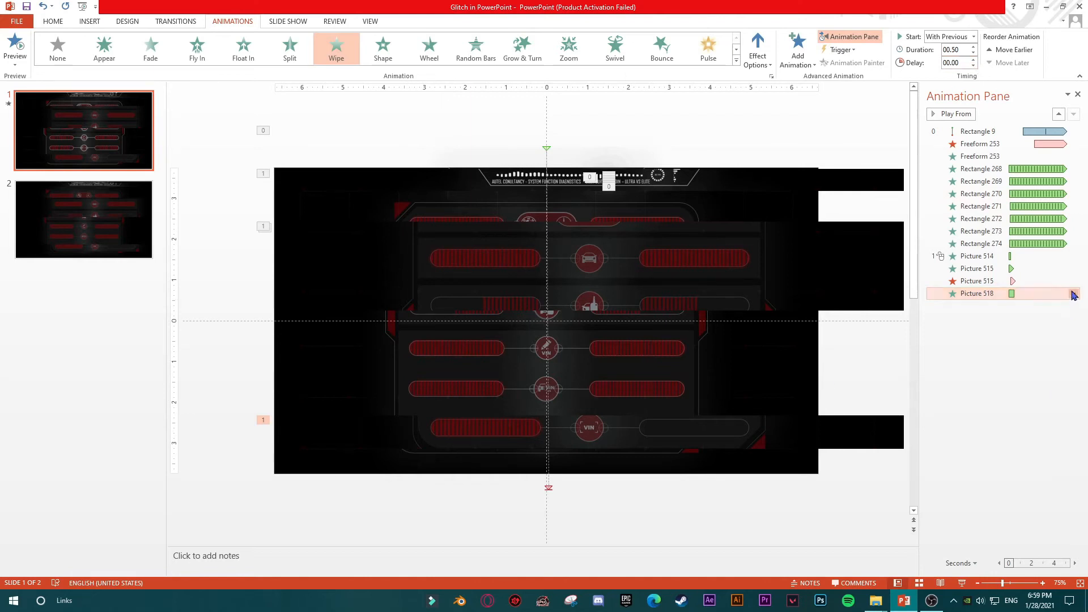
{"action": "left_click", "coordinate": [1072, 293]}
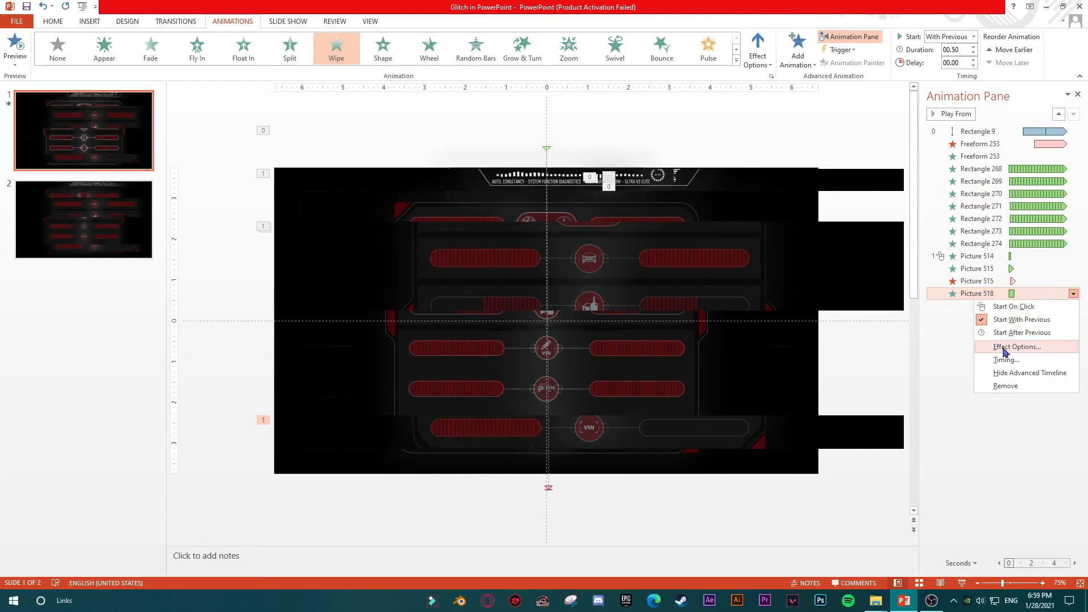
{"action": "left_click", "coordinate": [1017, 346]}
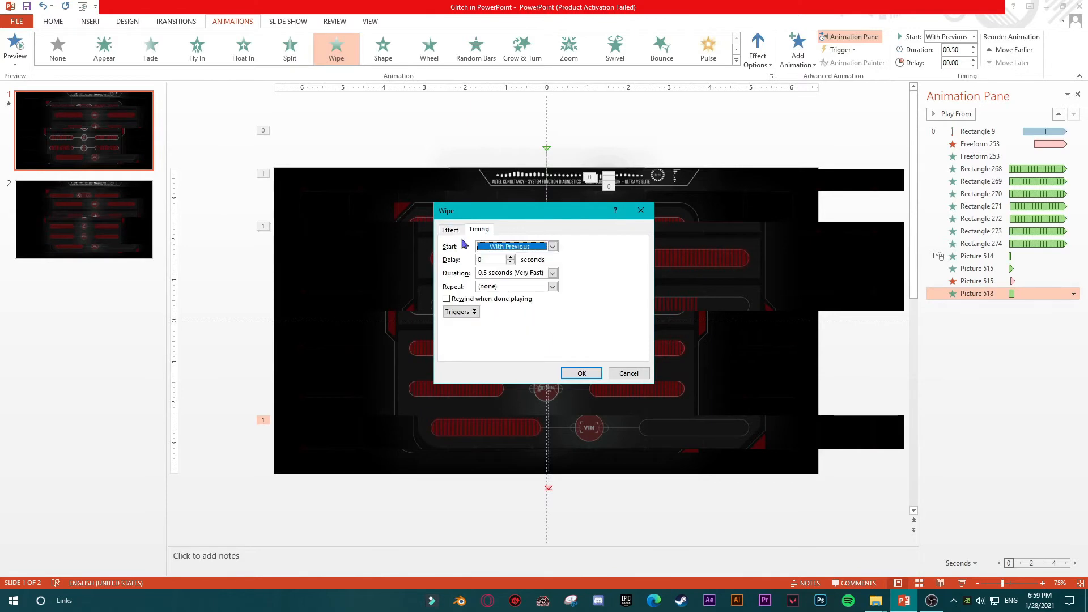
{"action": "left_click", "coordinate": [512, 272]}
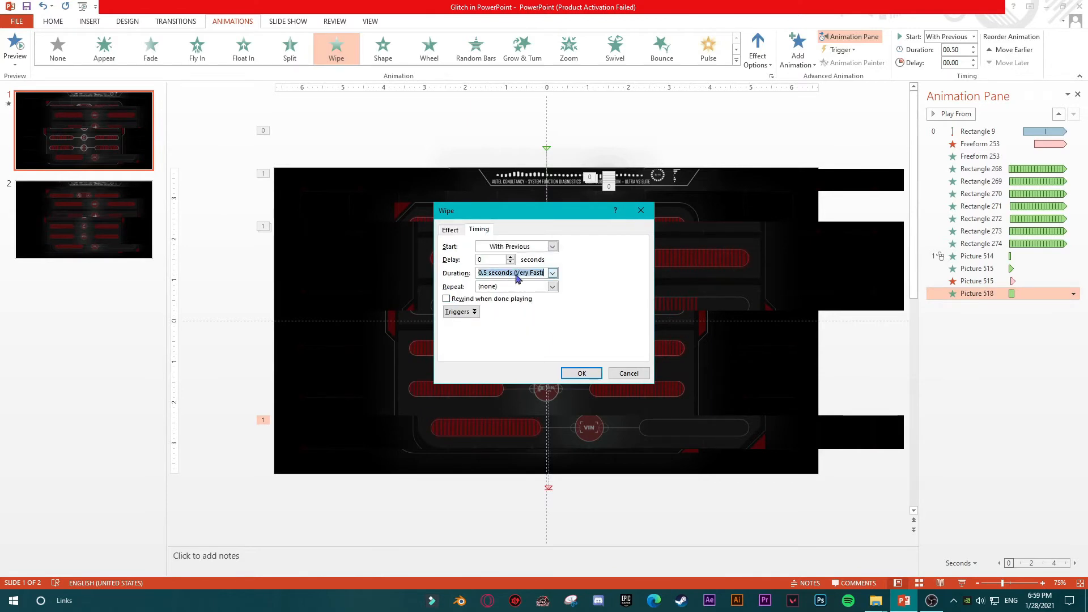
{"action": "type", "text": "0.02"}
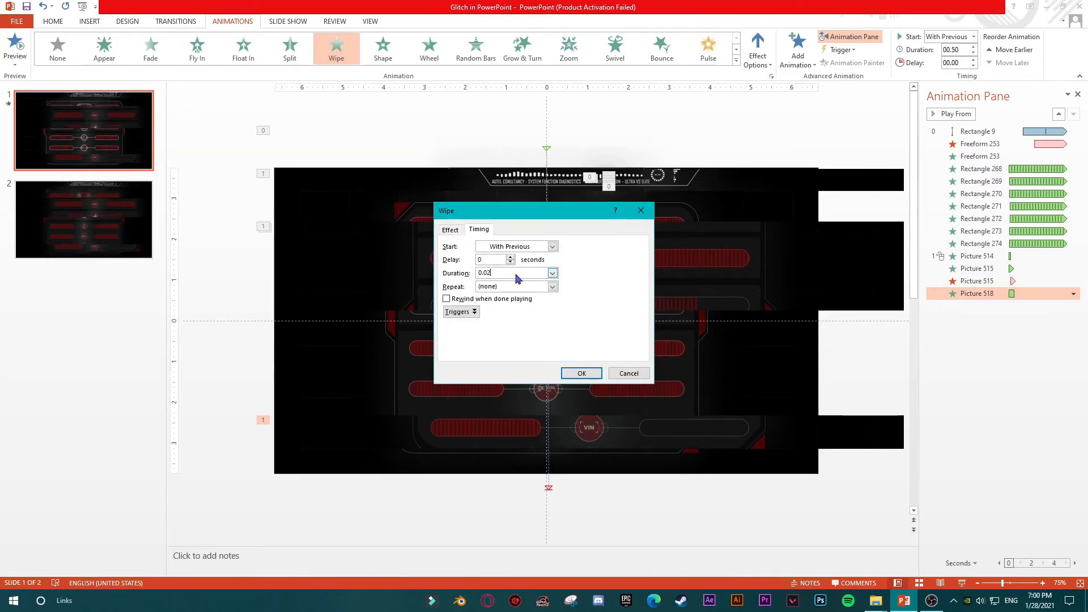
{"action": "left_click", "coordinate": [514, 285]}
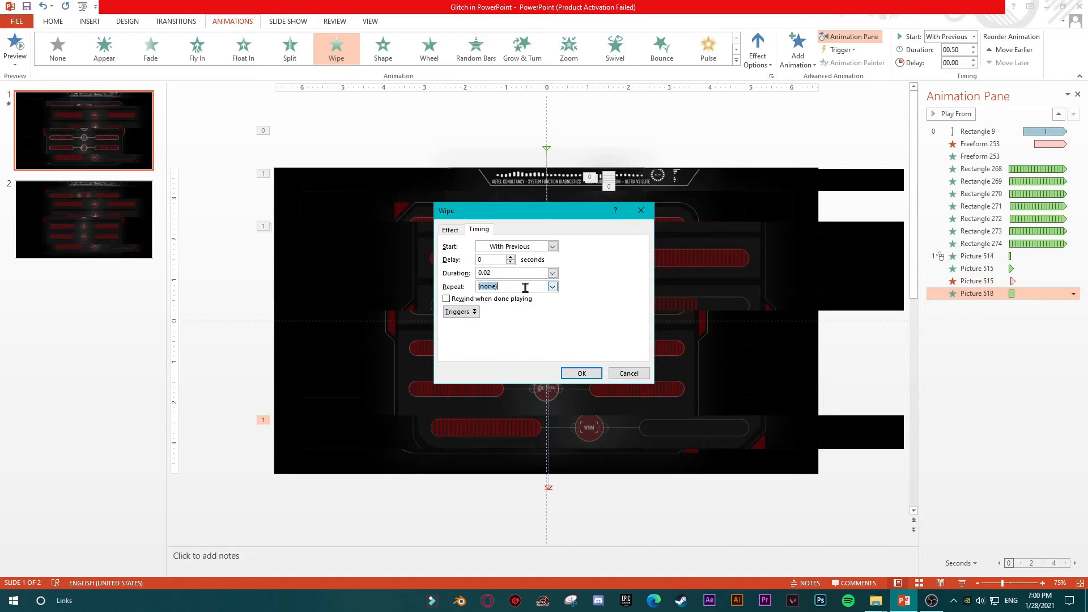
{"action": "type", "text": "10"}
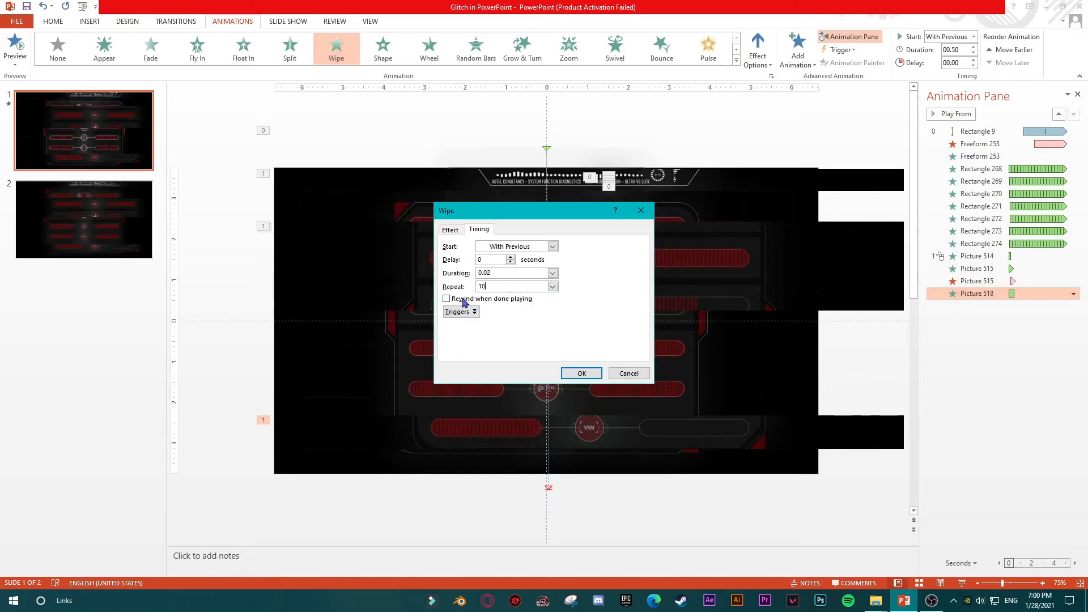
{"action": "left_click", "coordinate": [581, 373]}
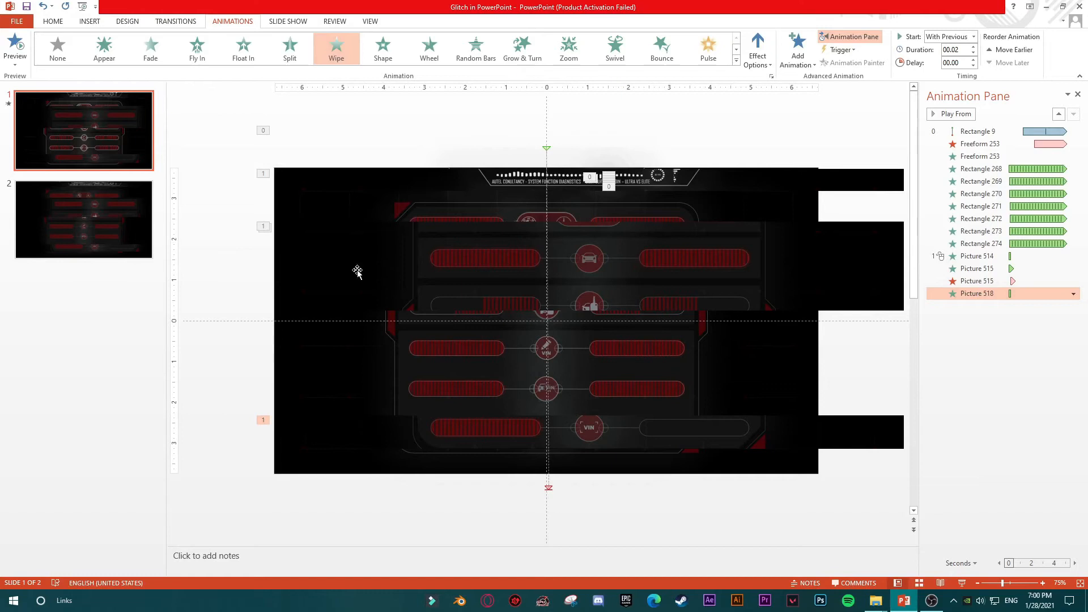
{"action": "mouse_move", "coordinate": [662, 313]}
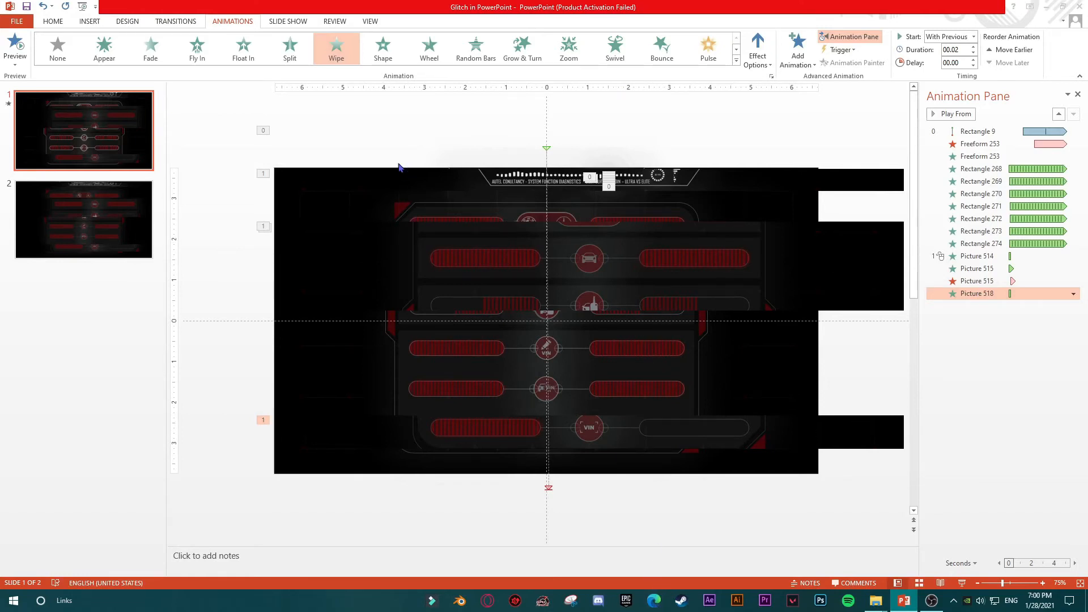
In Edge, search Google for sound effects and open the Freesound result.
{"action": "left_click", "coordinate": [652, 601]}
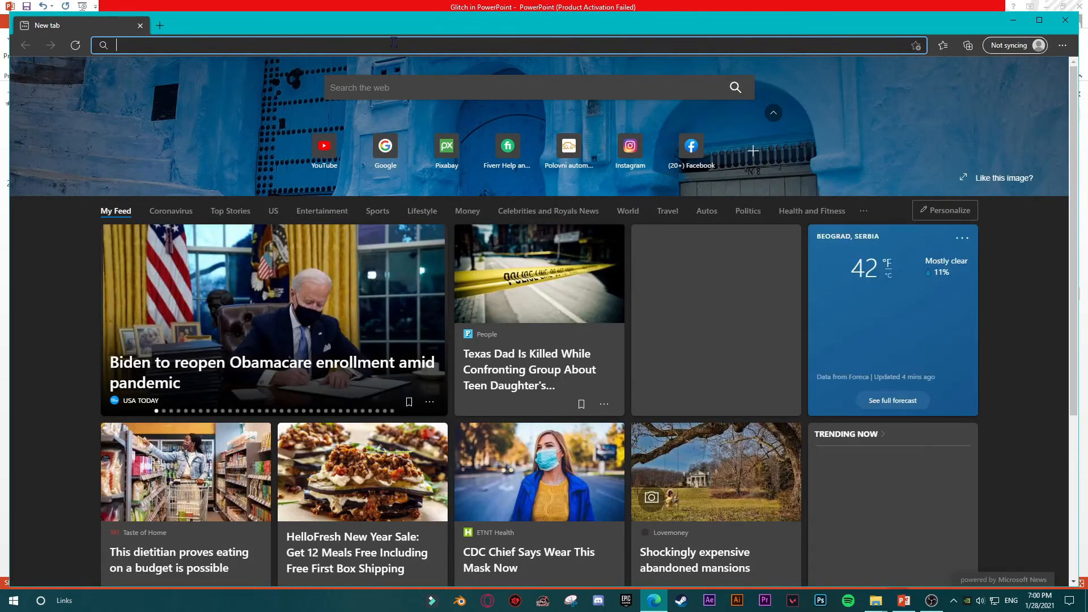
{"action": "type", "text": "google.com"}
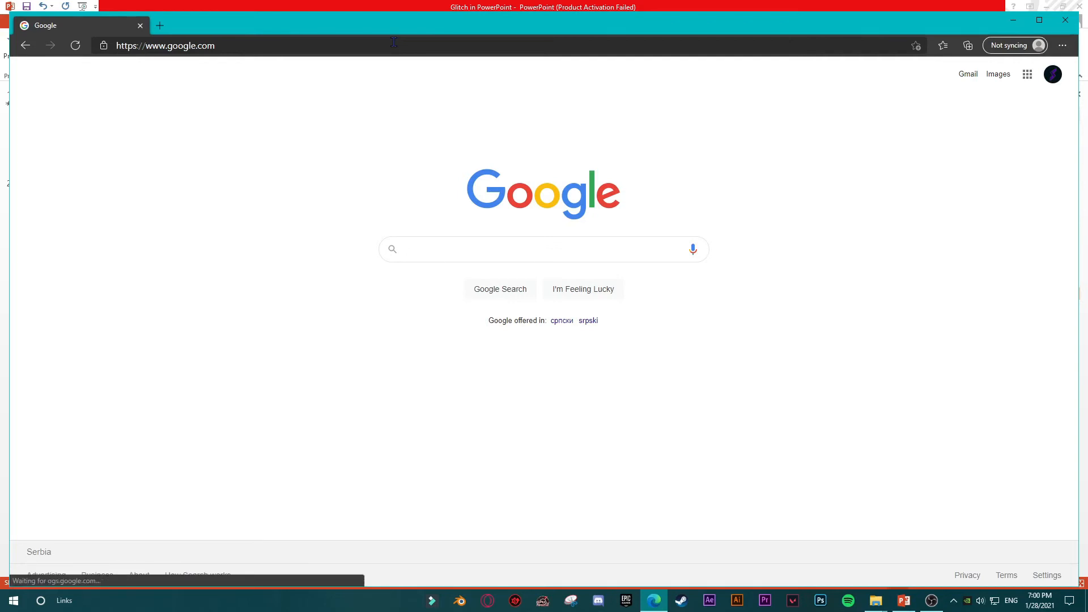
{"action": "type", "text": "sound effect free"}
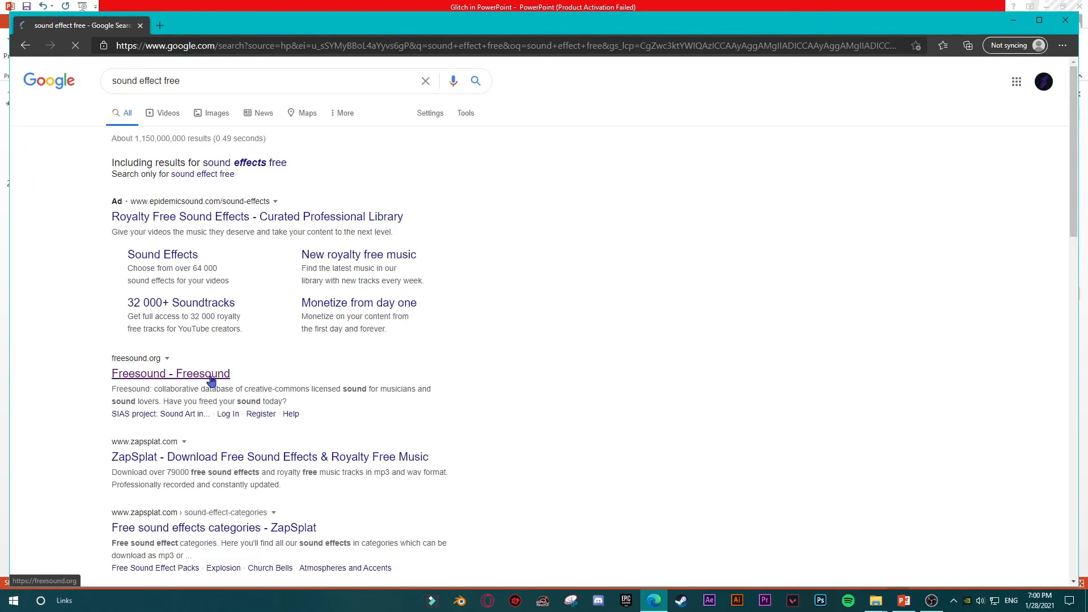
{"action": "left_click", "coordinate": [170, 374]}
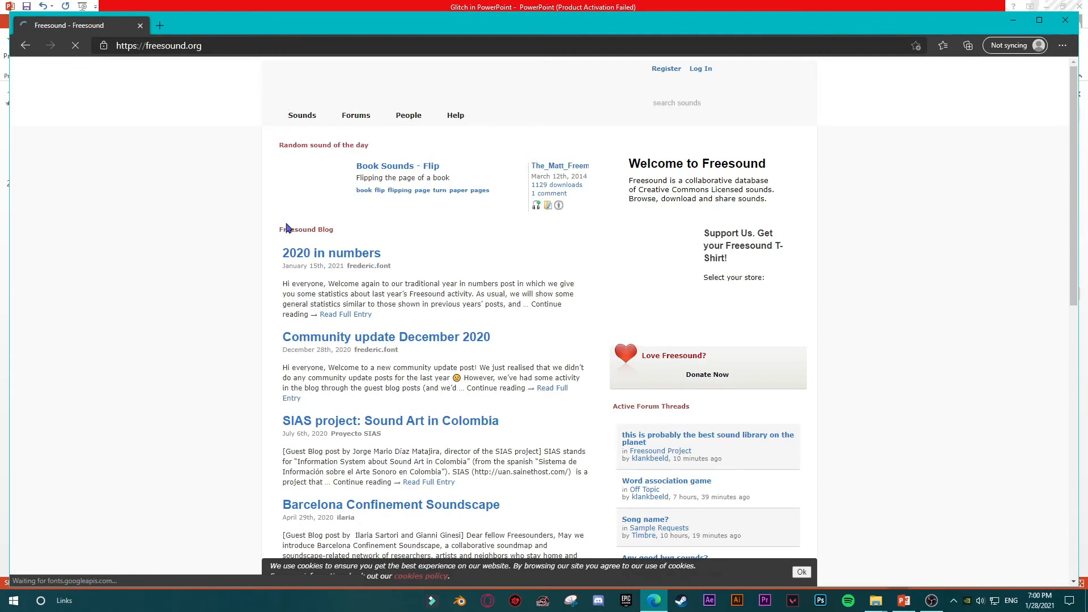
Search Freesound for 'glitch' and preview the Classic Computing Sound clip.
{"action": "left_click", "coordinate": [715, 102]}
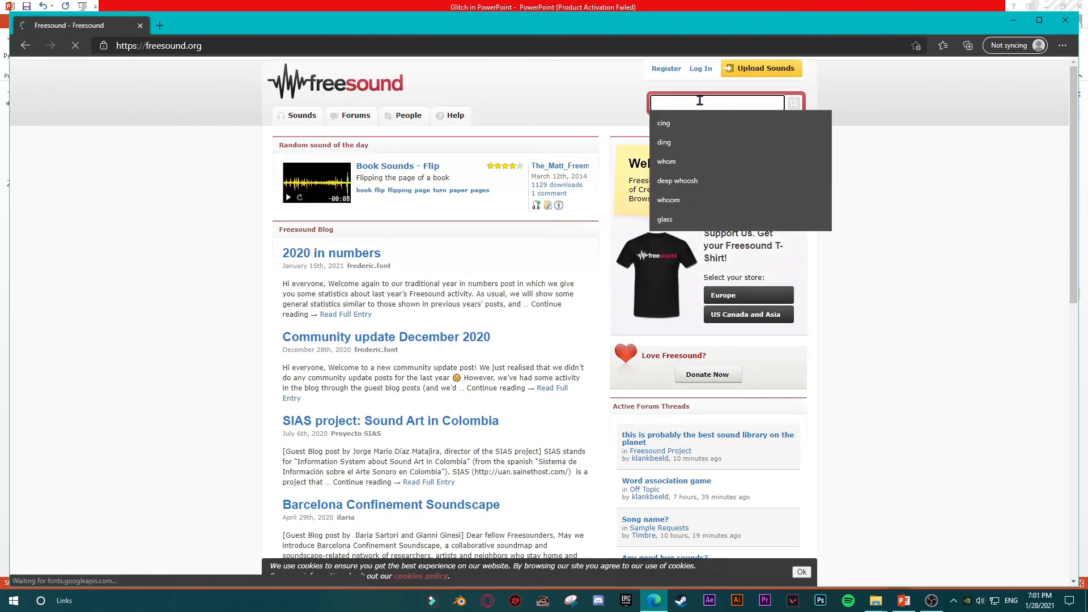
{"action": "type", "text": "glitch"}
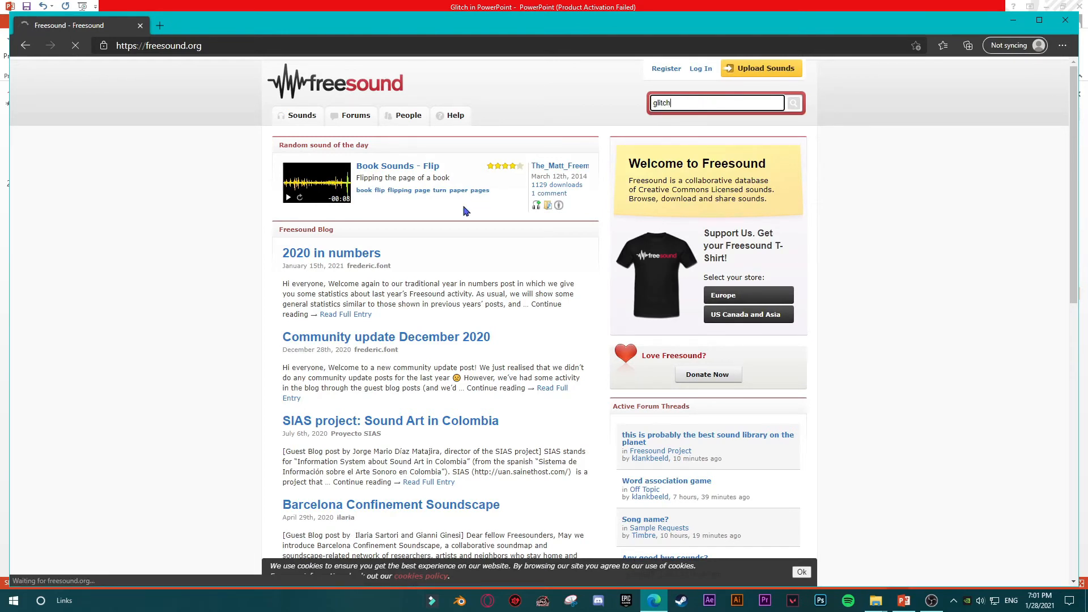
{"action": "left_click", "coordinate": [792, 103]}
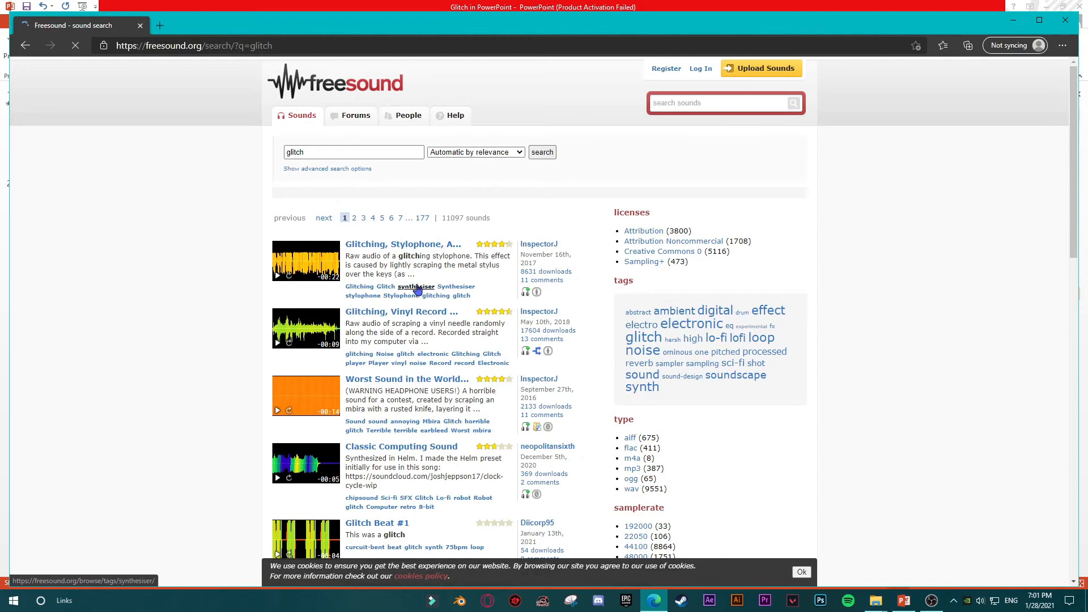
{"action": "scroll", "scroll_direction": "down", "scroll_amount": 3}
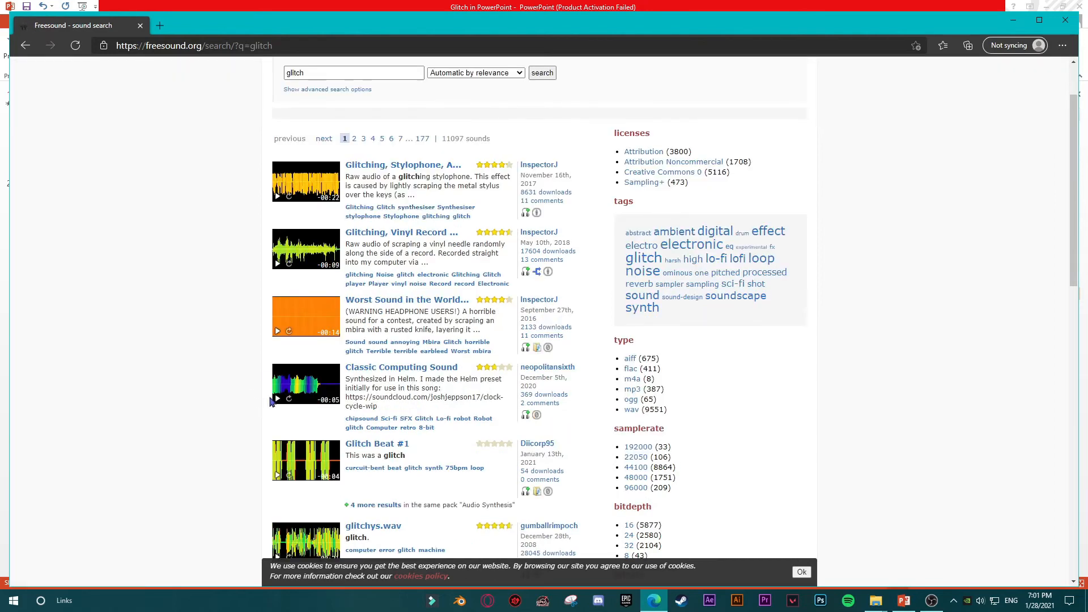
{"action": "left_click", "coordinate": [277, 399]}
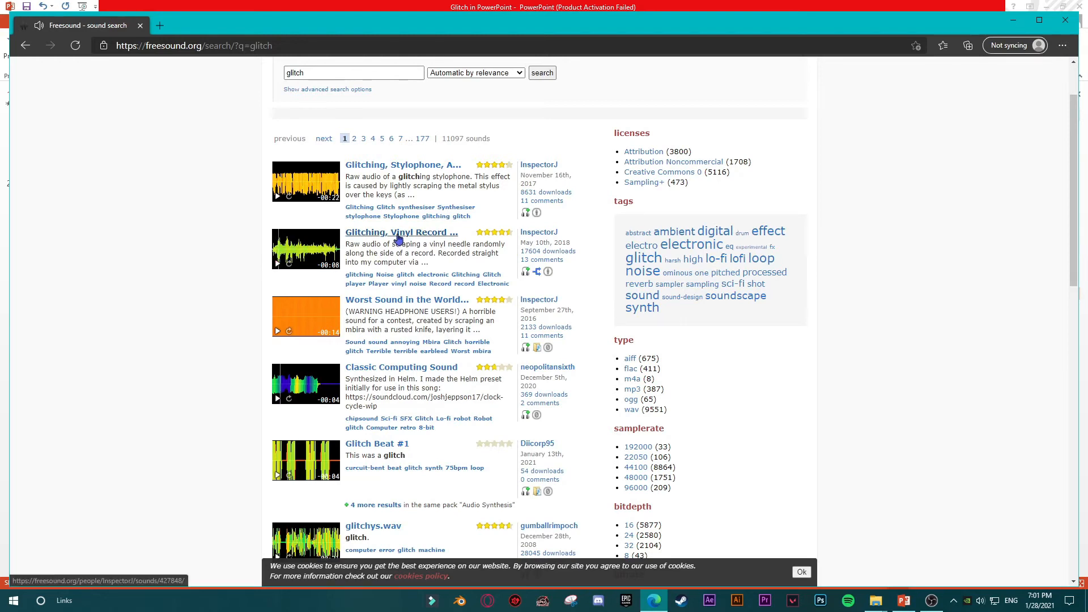
Download 'Glitching, Vinyl Record Player, A.wav' and bring it into the slide.
{"action": "left_click", "coordinate": [401, 232]}
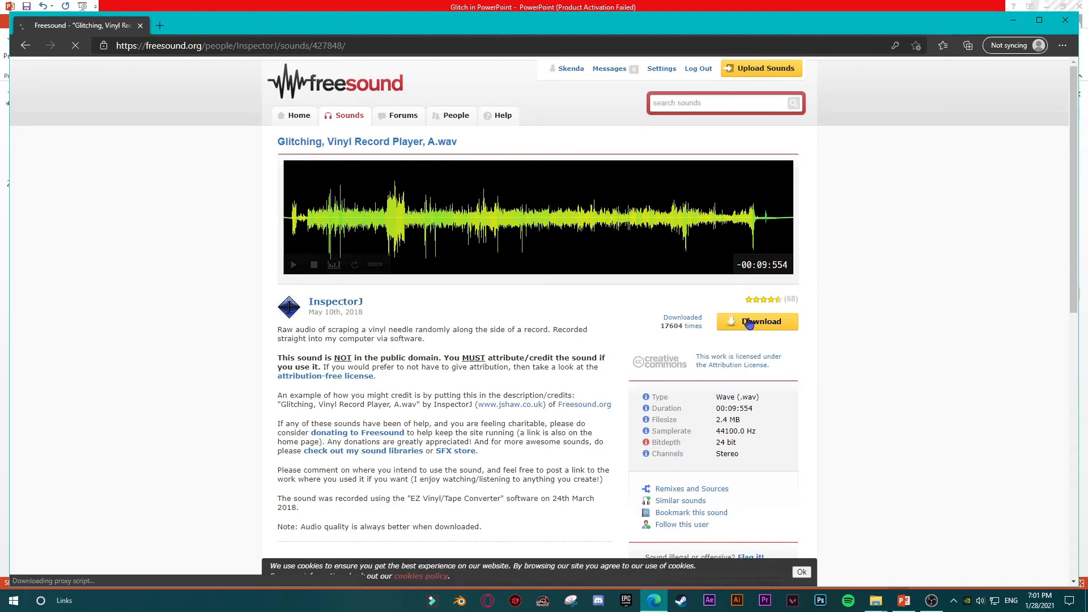
{"action": "left_click", "coordinate": [757, 321]}
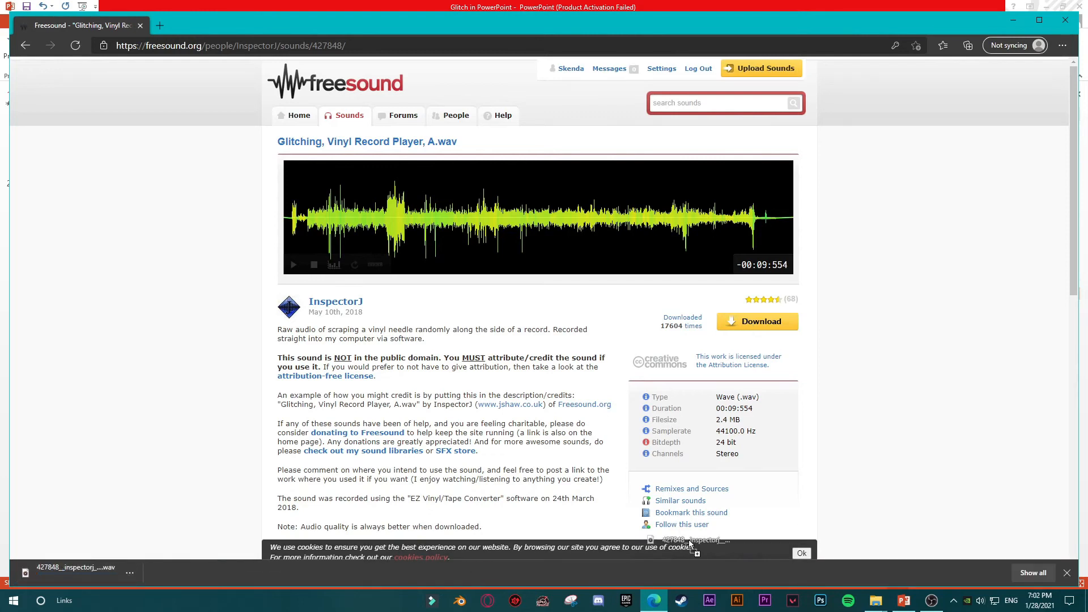
{"action": "left_click", "coordinate": [903, 600]}
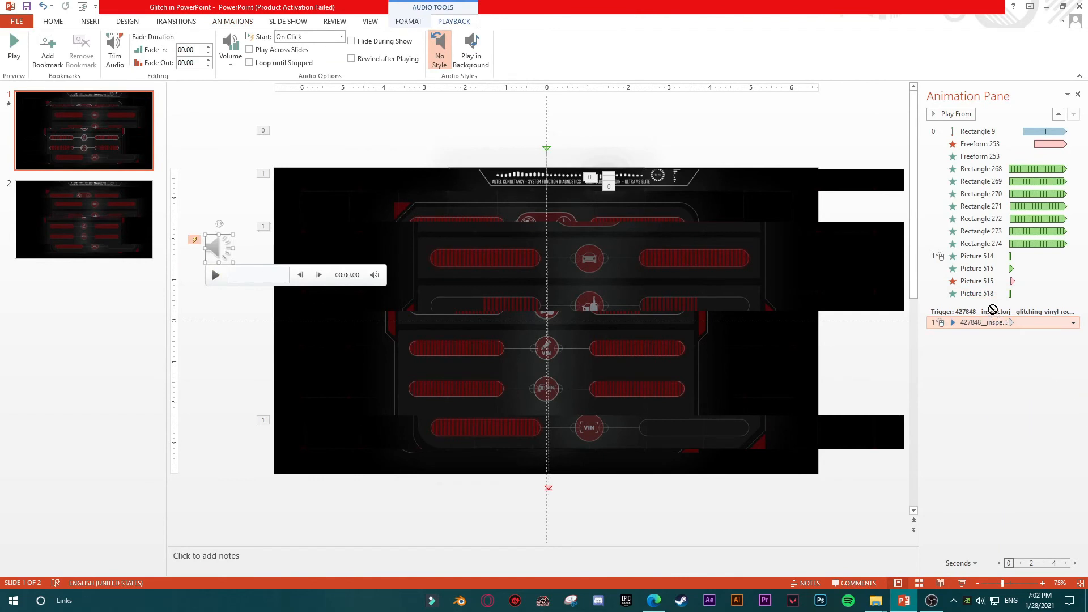
Set the glitch sound to start Automatically and With Previous.
{"action": "left_click", "coordinate": [340, 36]}
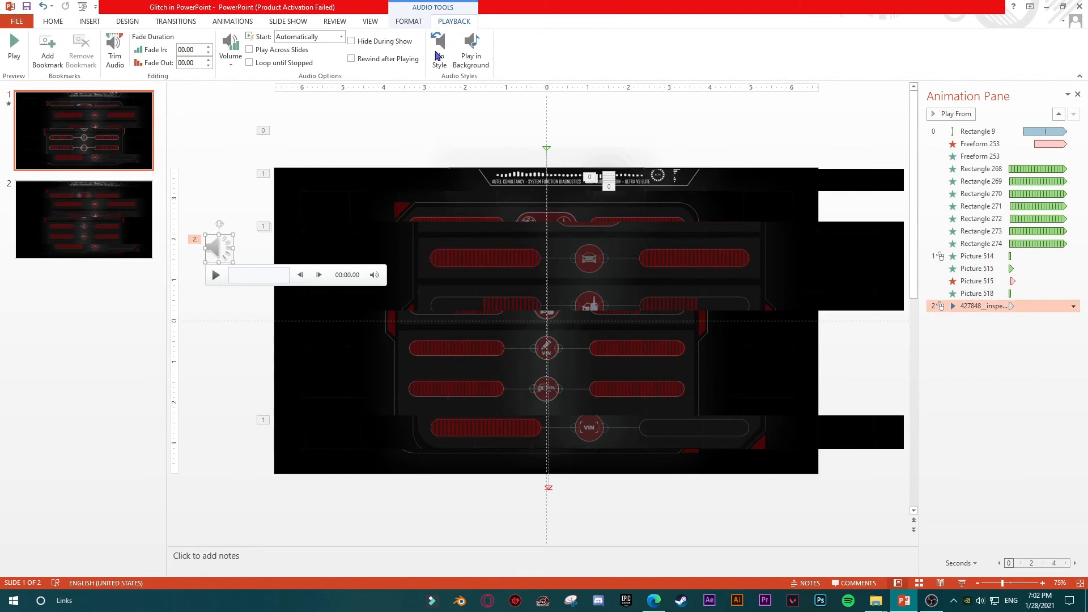
{"action": "left_click", "coordinate": [232, 21]}
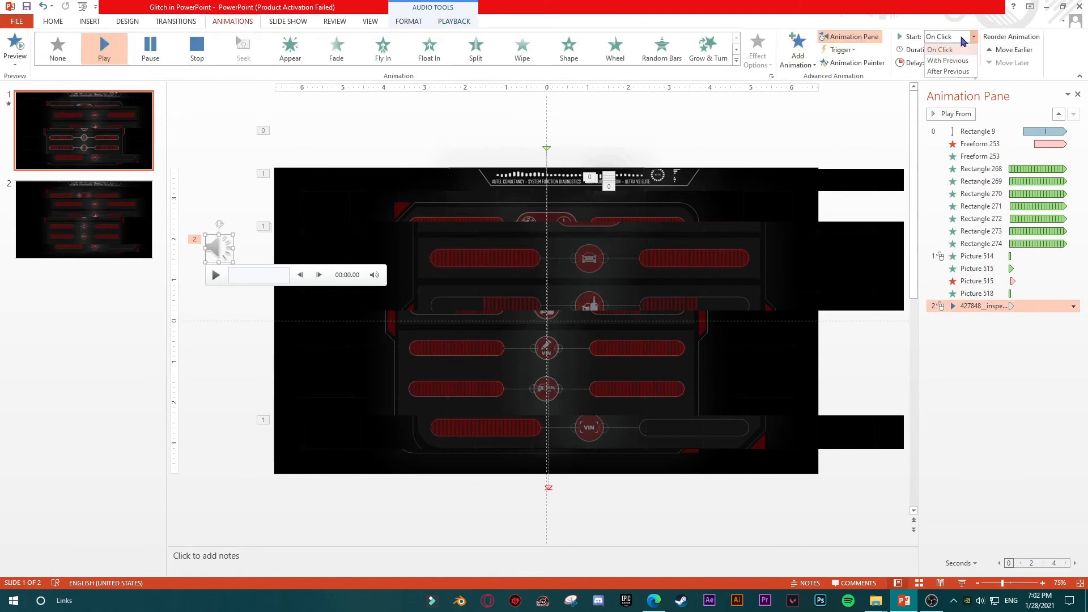
{"action": "left_click", "coordinate": [948, 61]}
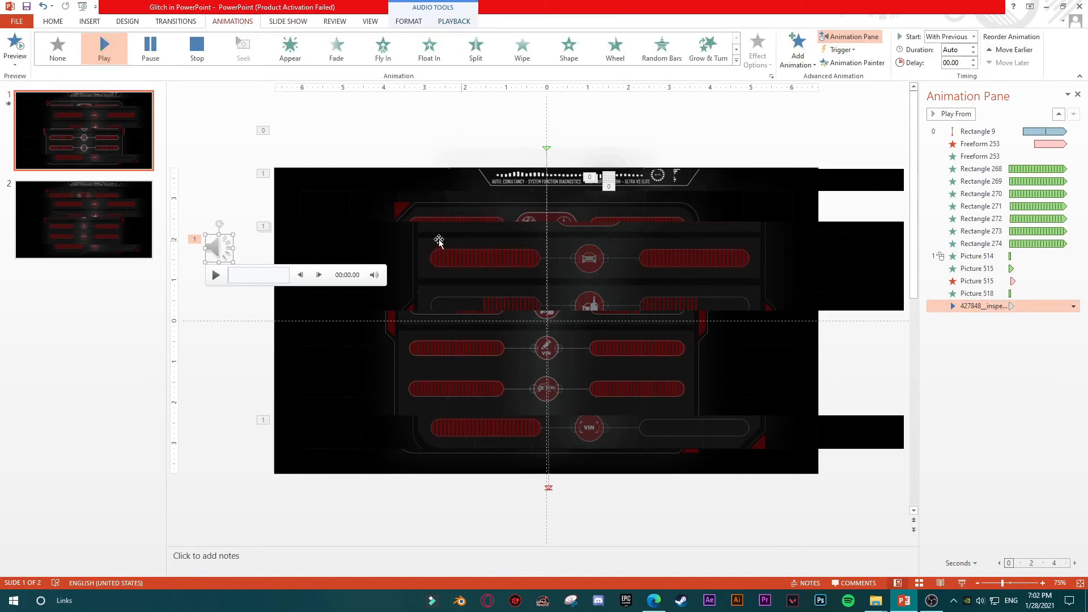
{"action": "left_click", "coordinate": [454, 21]}
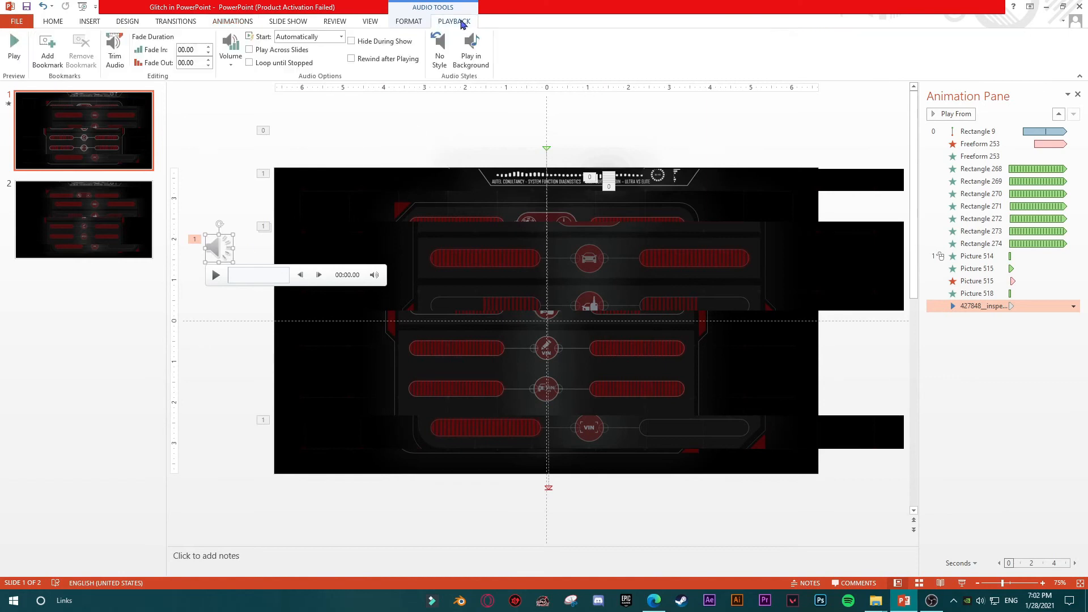
{"action": "left_click", "coordinate": [114, 43]}
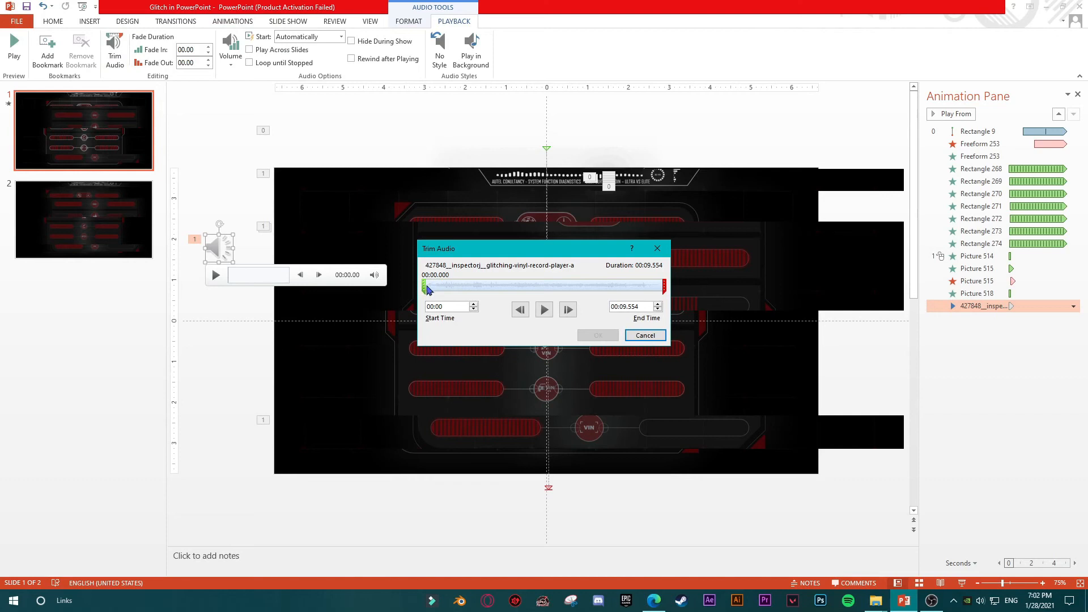
Trim the glitch sound to about 0.414–0.709 seconds and apply it.
{"action": "left_click_drag", "start_coordinate": [425, 285], "coordinate": [433, 285]}
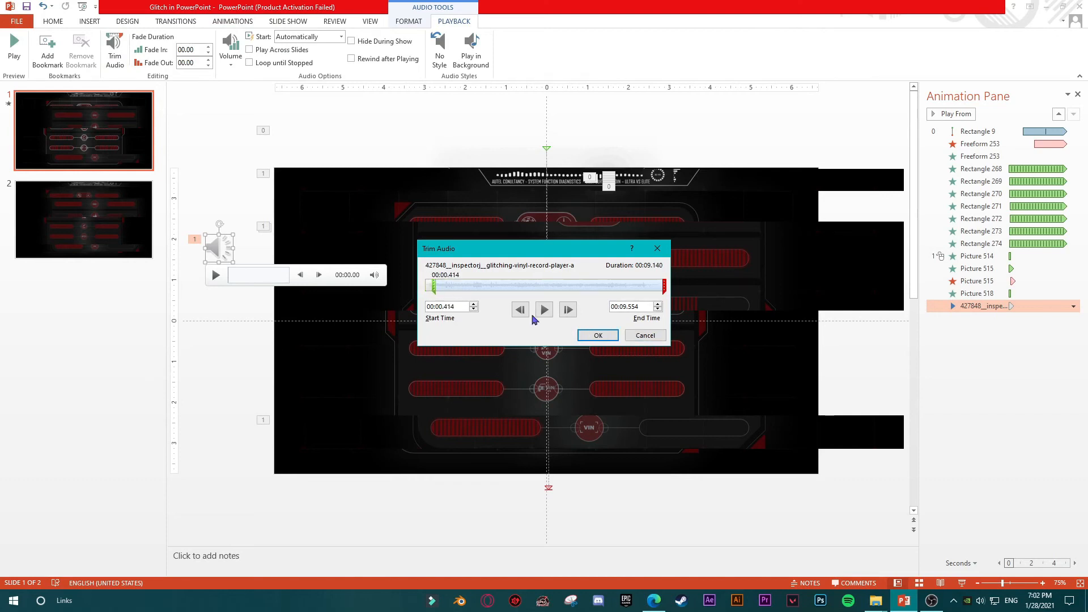
{"action": "left_click_drag", "start_coordinate": [662, 285], "coordinate": [444, 285]}
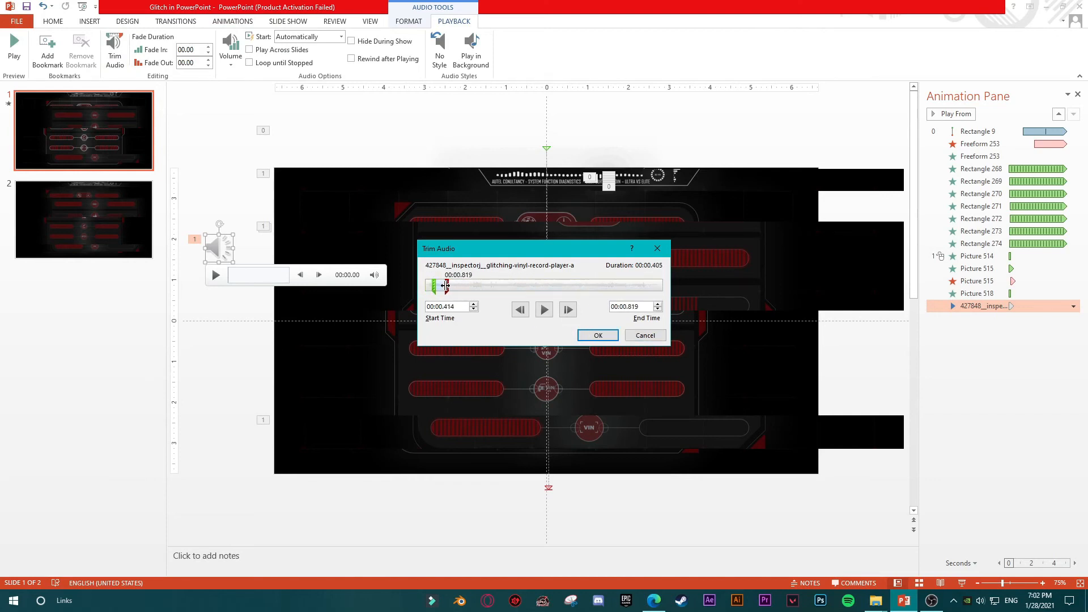
{"action": "left_click_drag", "start_coordinate": [444, 285], "coordinate": [443, 285]}
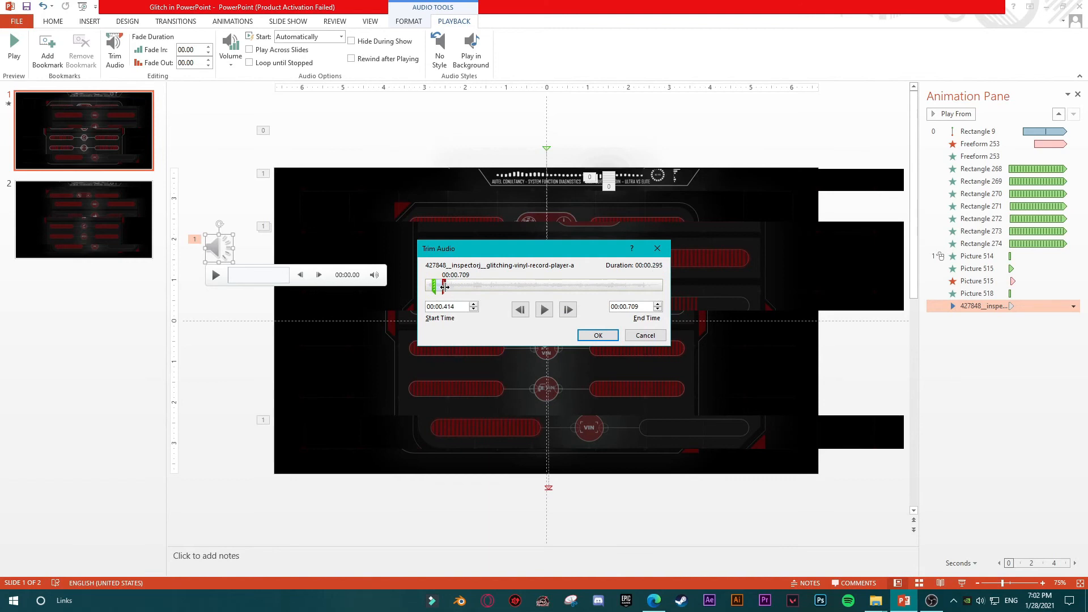
{"action": "left_click", "coordinate": [596, 335]}
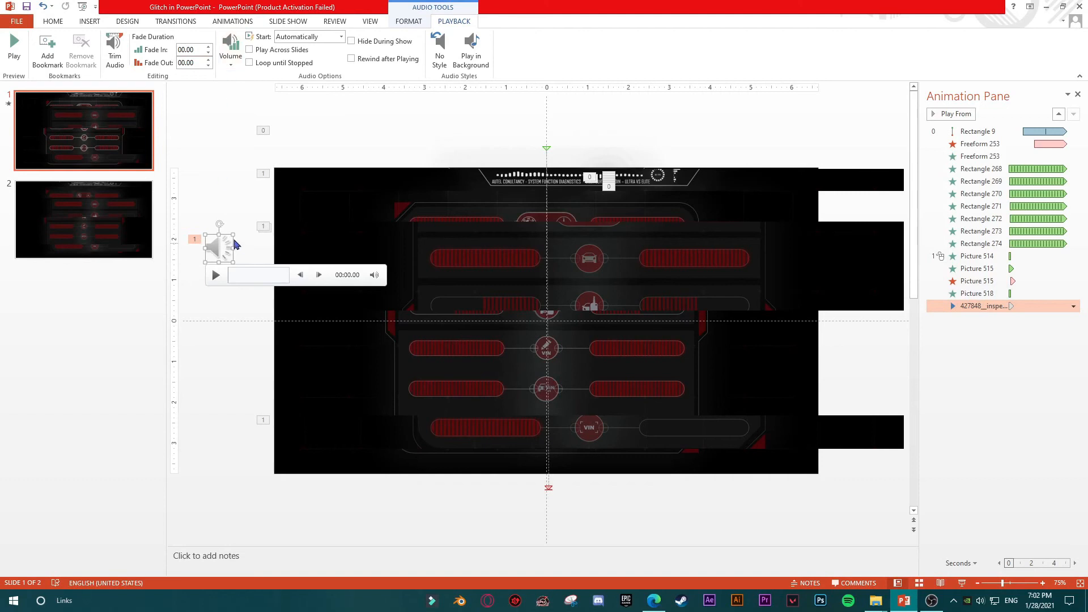
{"action": "left_click", "coordinate": [114, 49]}
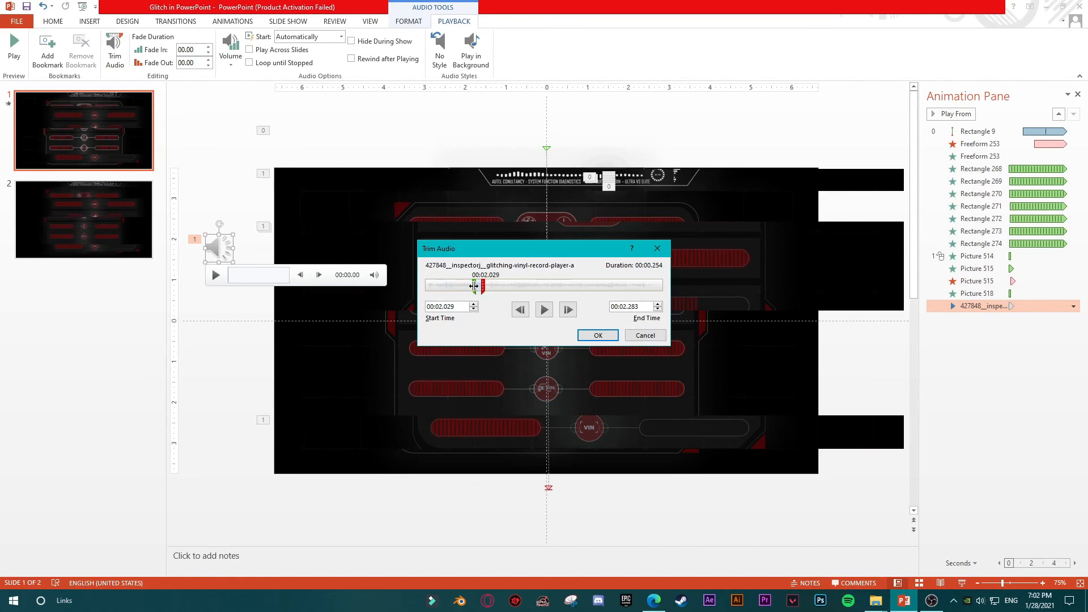
{"action": "left_click", "coordinate": [598, 335]}
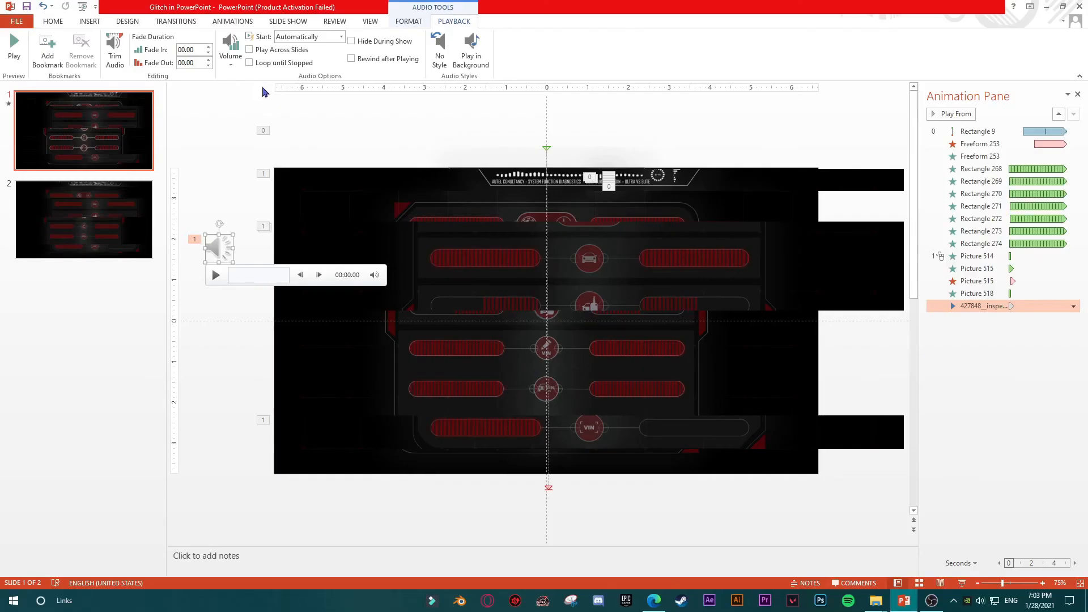
Retrim the sound to 00:00.733–00:00.914 and review the volume levels.
{"action": "left_click", "coordinate": [114, 49]}
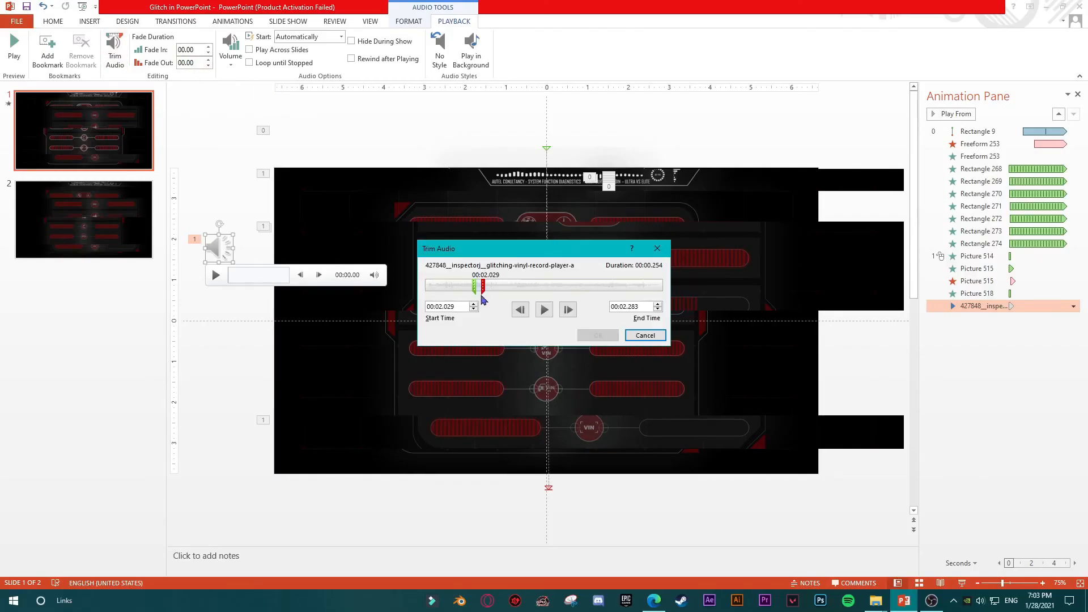
{"action": "left_click_drag", "start_coordinate": [482, 284], "coordinate": [441, 284]}
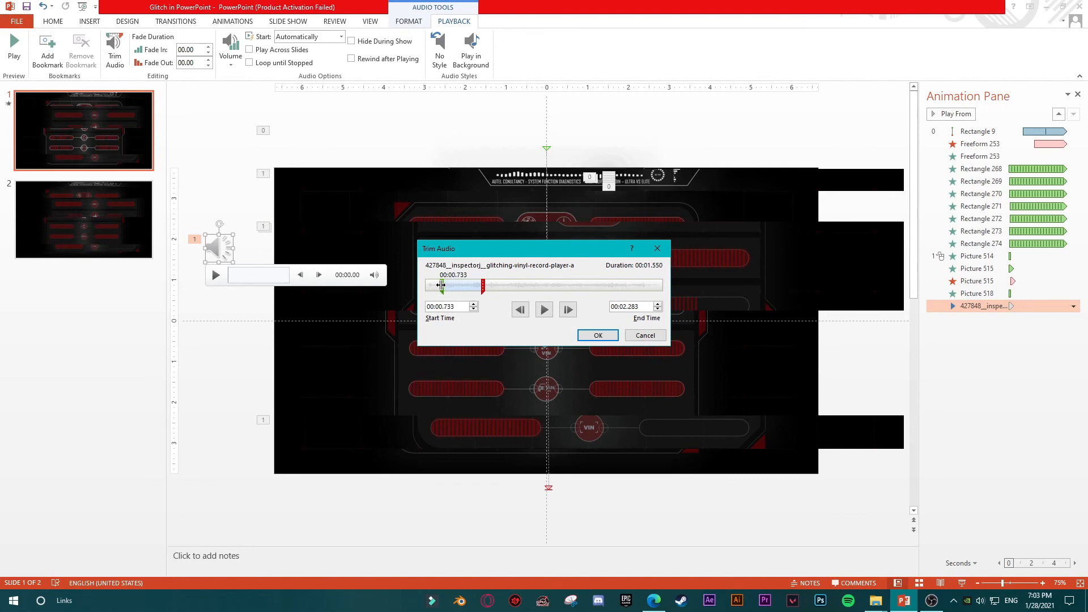
{"action": "left_click_drag", "start_coordinate": [479, 284], "coordinate": [455, 284]}
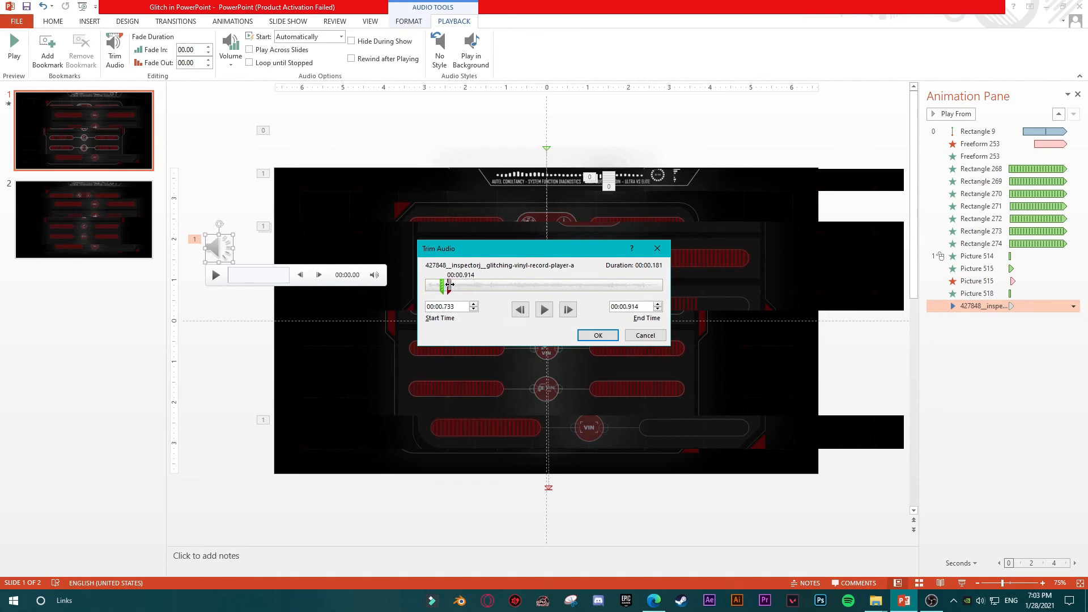
{"action": "left_click", "coordinate": [597, 334]}
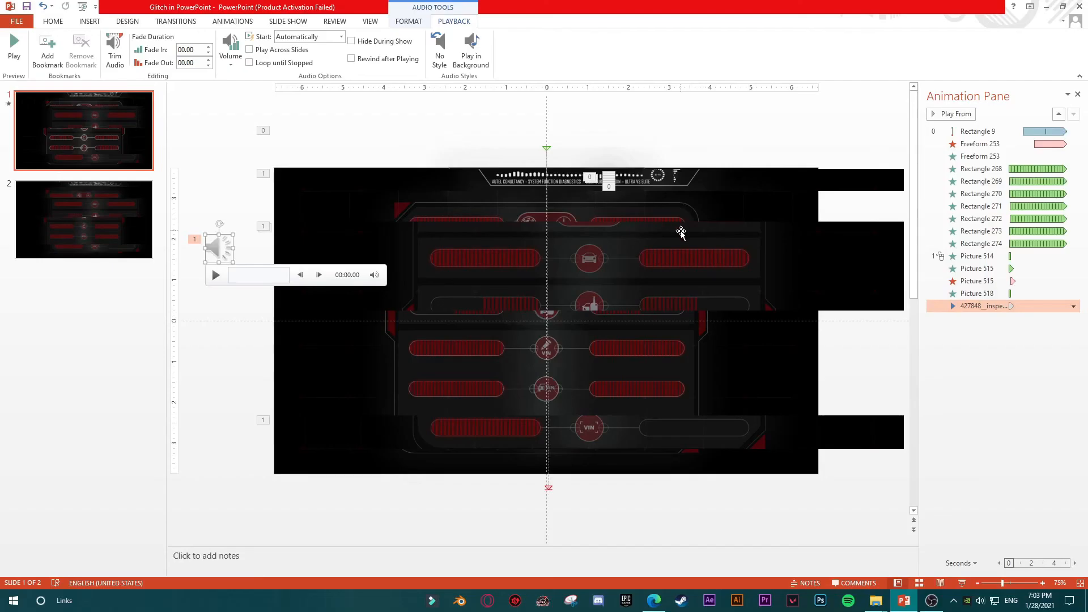
{"action": "left_click", "coordinate": [229, 50]}
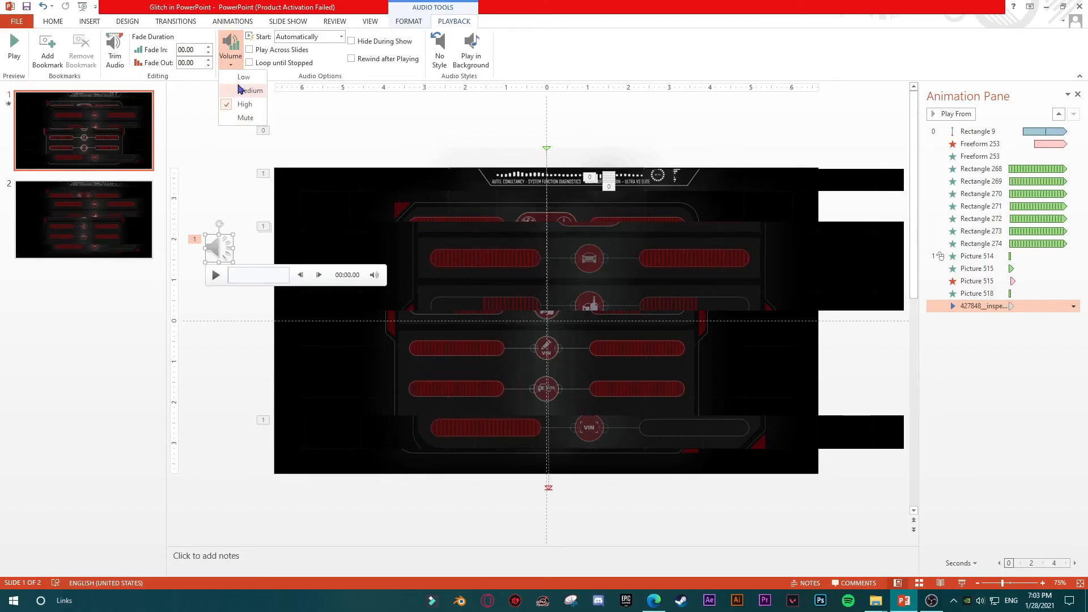